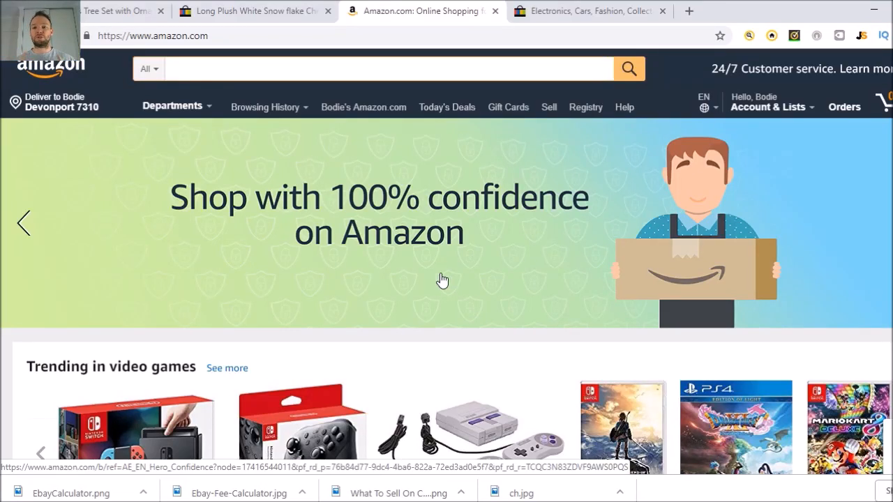
pyautogui.moveTo(468, 173)
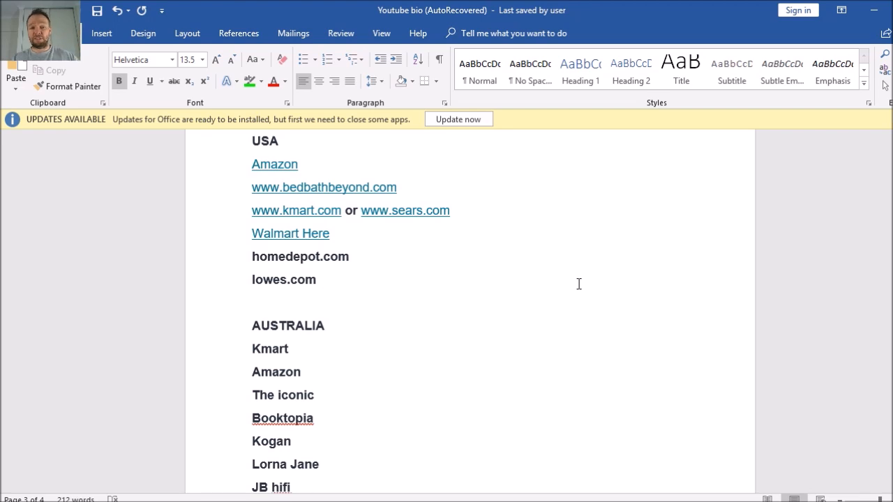
pyautogui.click(323, 325)
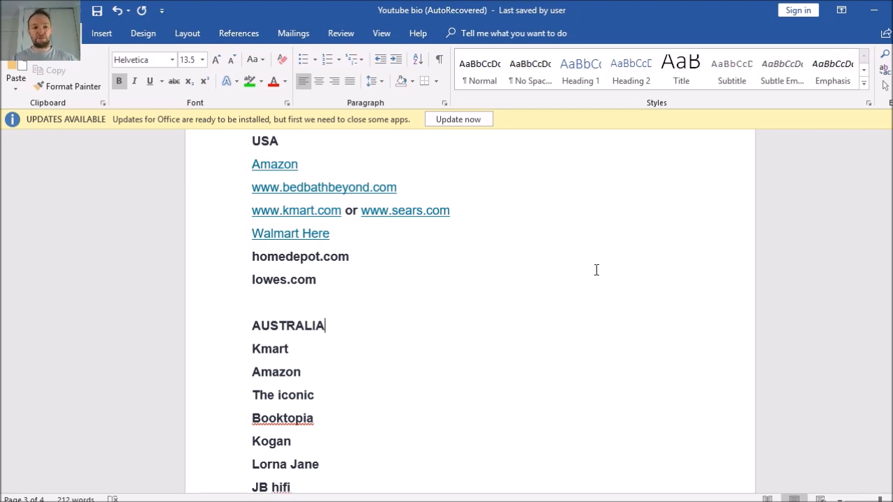
pyautogui.moveTo(558, 212)
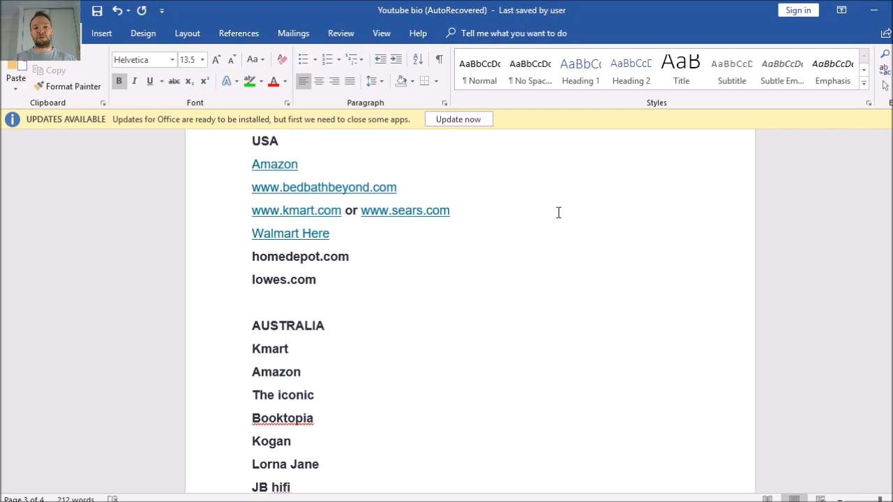
pyautogui.moveTo(373, 171)
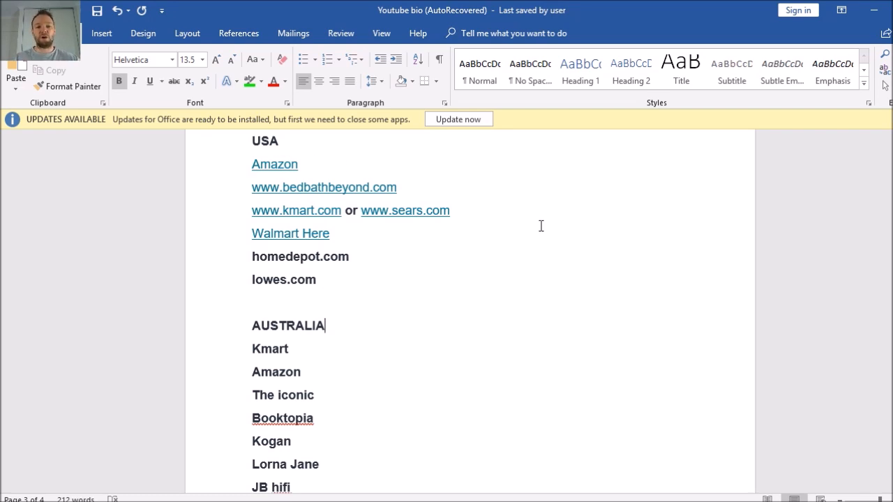
pyautogui.moveTo(430, 196)
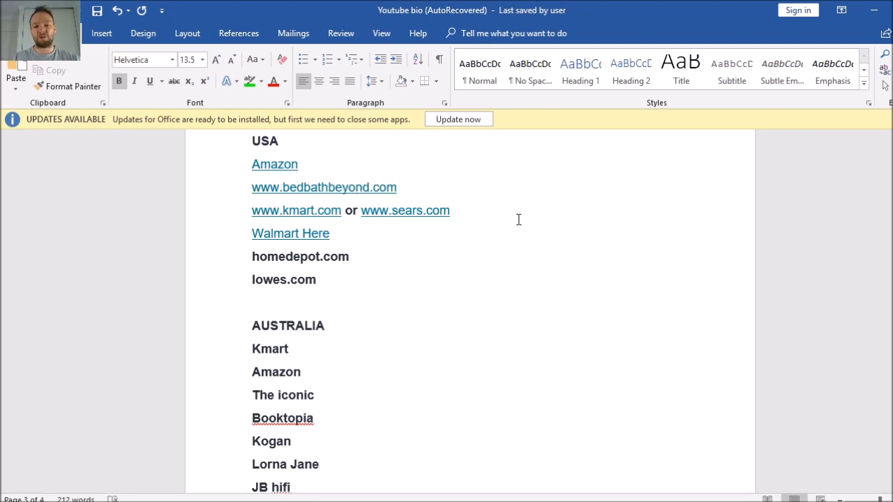
pyautogui.click(326, 325)
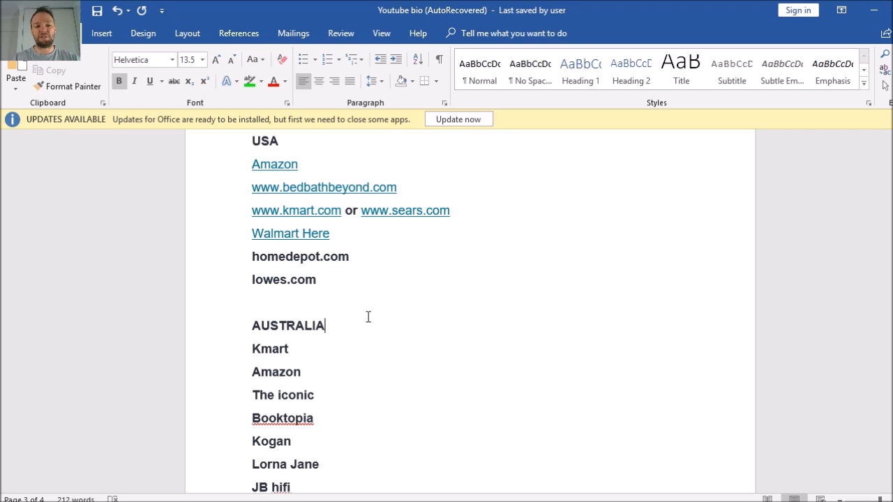
pyautogui.moveTo(258, 367)
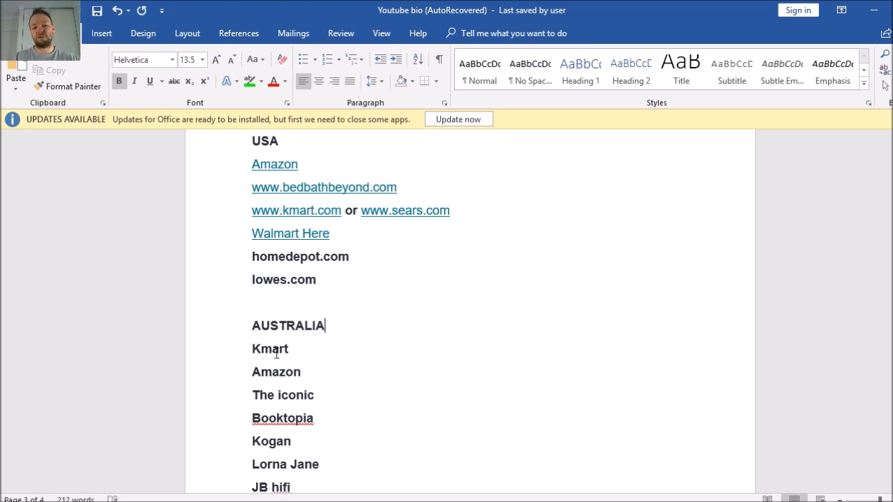
pyautogui.moveTo(429, 198)
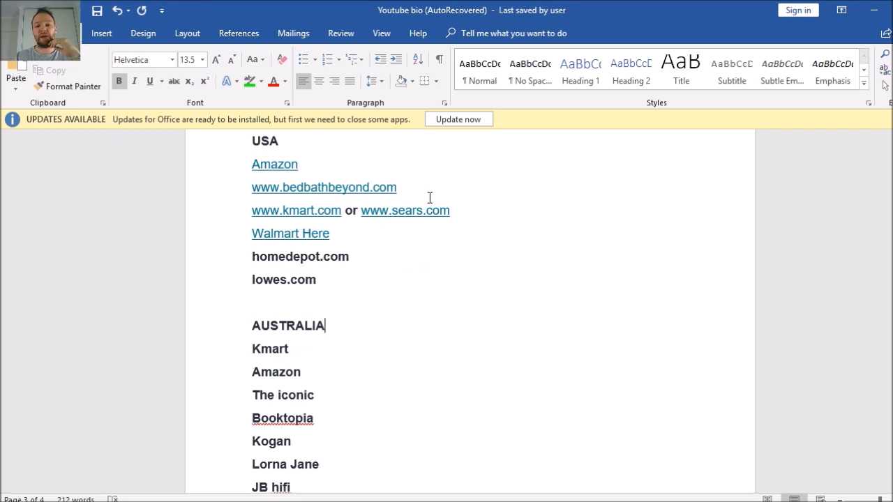
pyautogui.moveTo(504, 226)
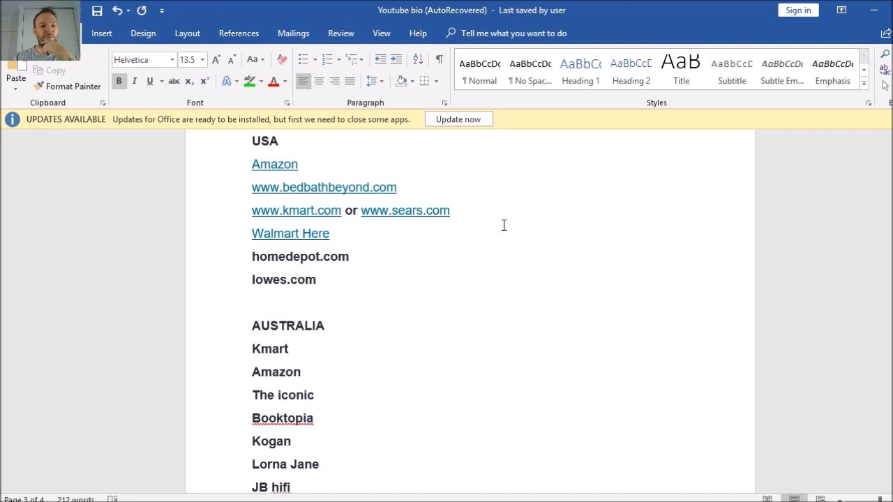
pyautogui.moveTo(285, 238)
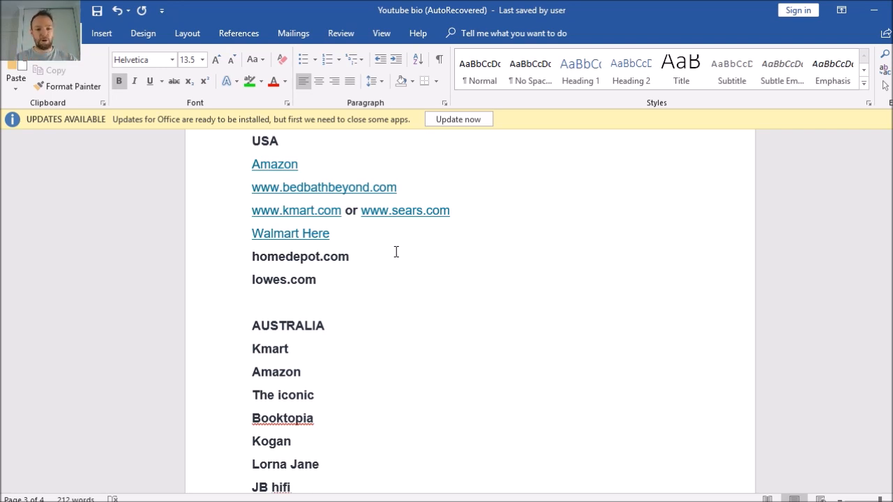
pyautogui.moveTo(387, 261)
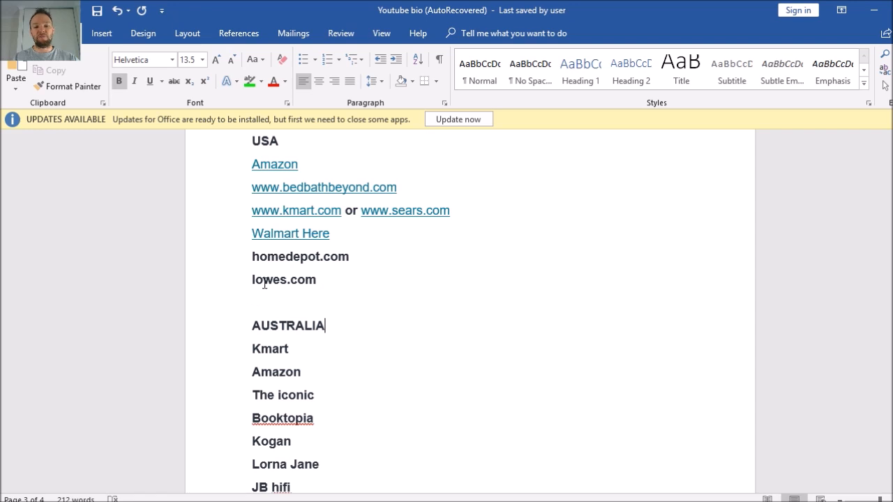
pyautogui.moveTo(491, 291)
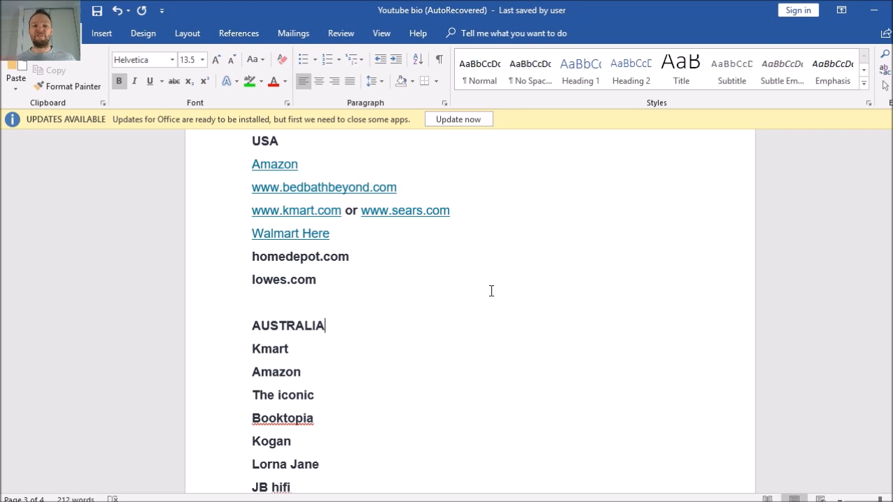
pyautogui.moveTo(265, 176)
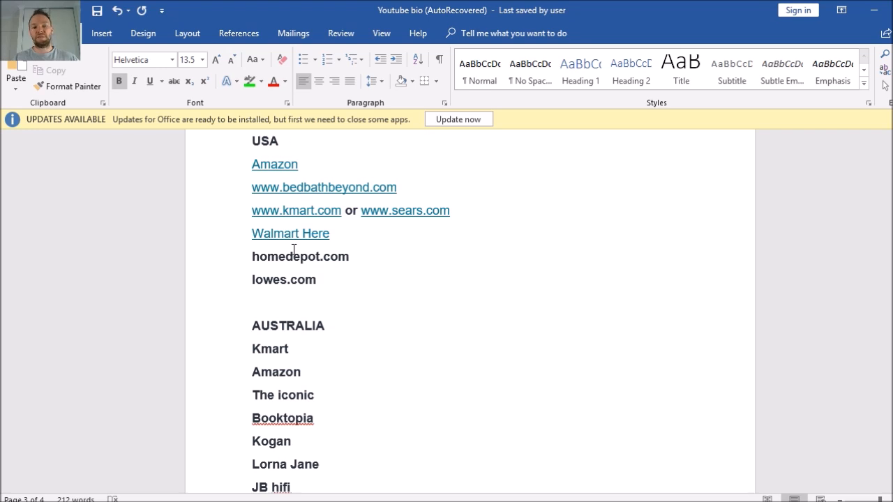
pyautogui.moveTo(290, 282)
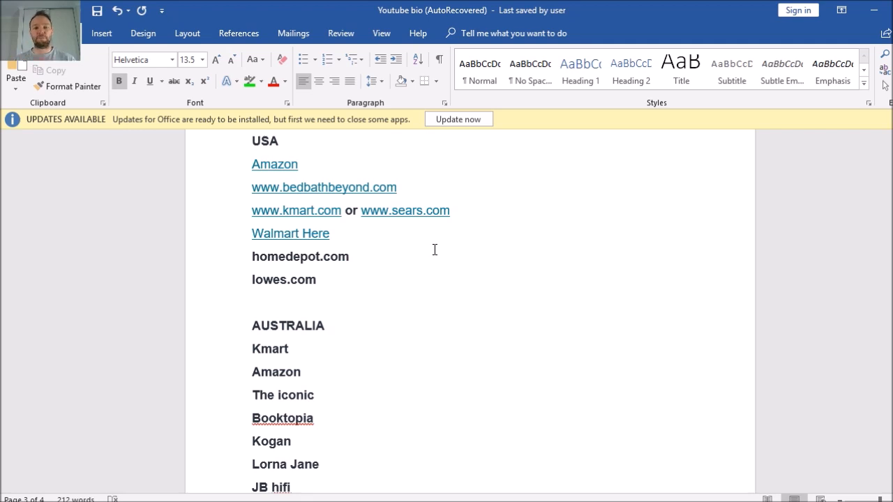
pyautogui.click(325, 325)
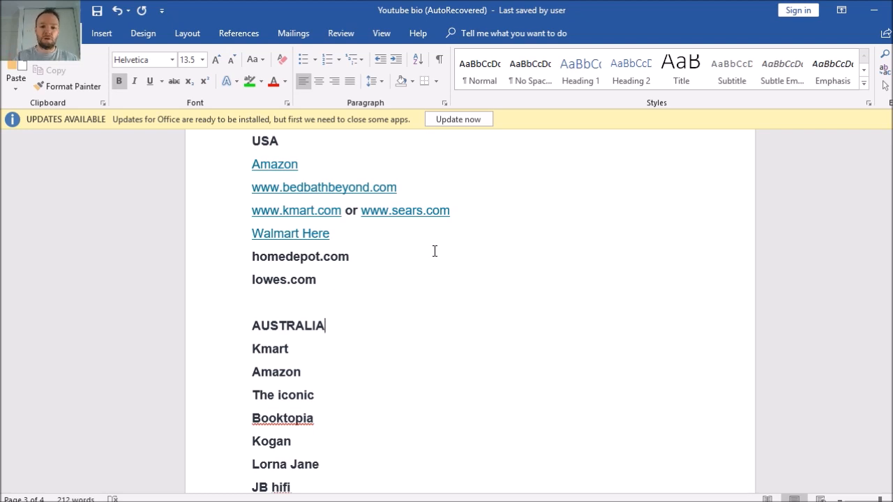
pyautogui.moveTo(508, 257)
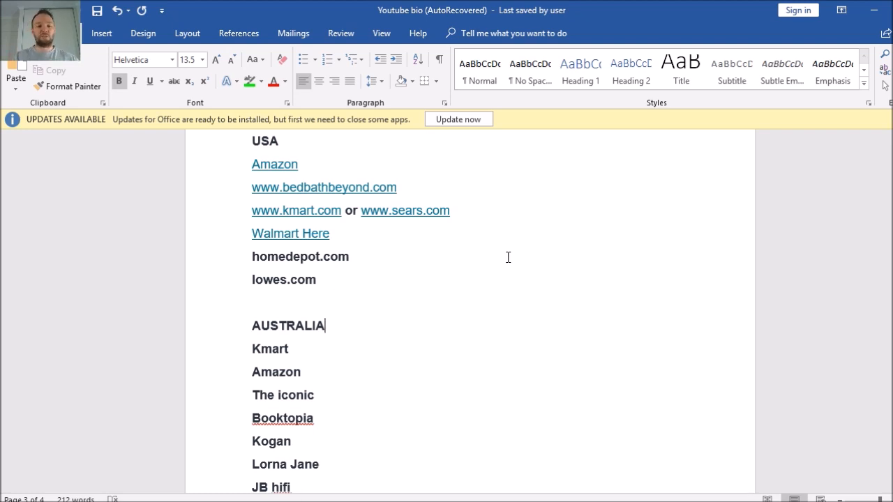
pyautogui.moveTo(547, 206)
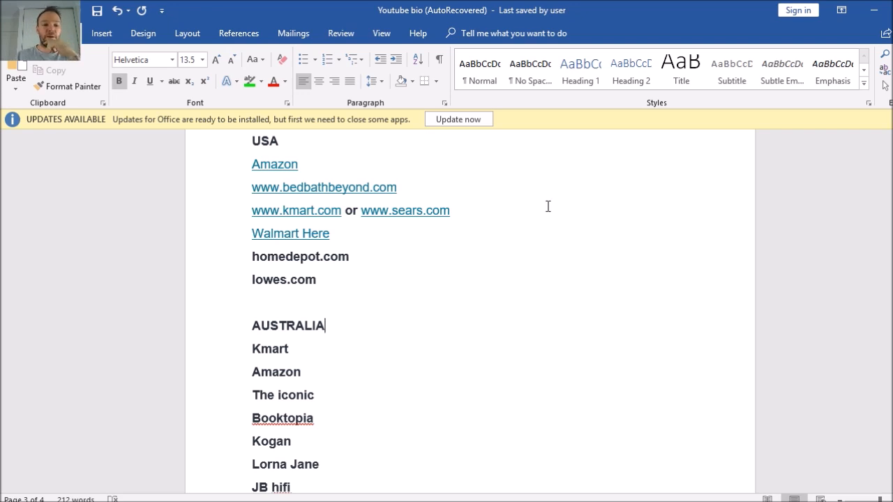
pyautogui.moveTo(554, 223)
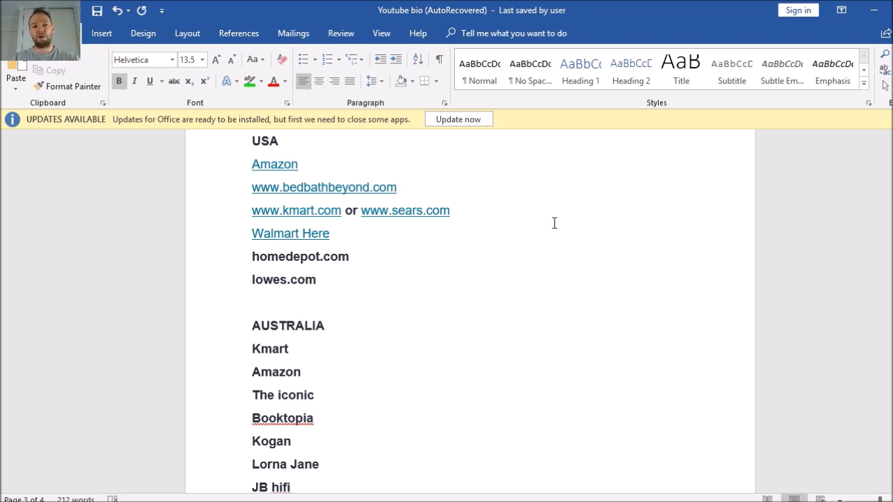
pyautogui.moveTo(521, 223)
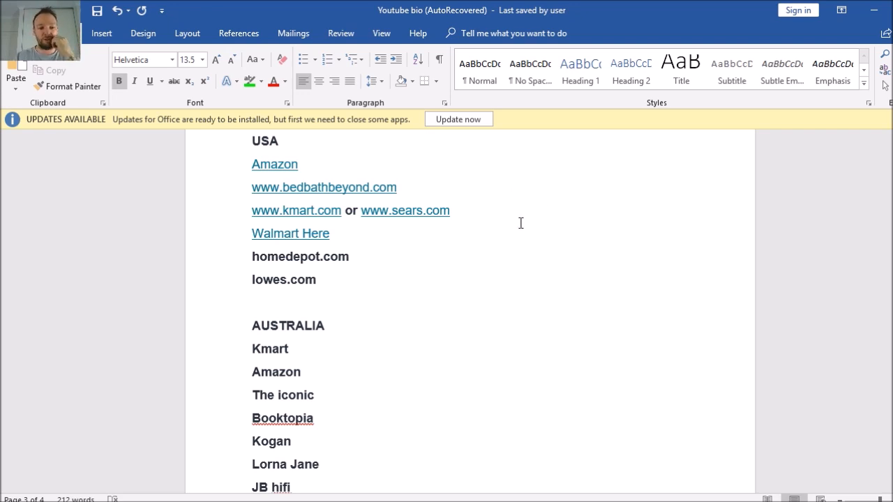
pyautogui.scroll(-3)
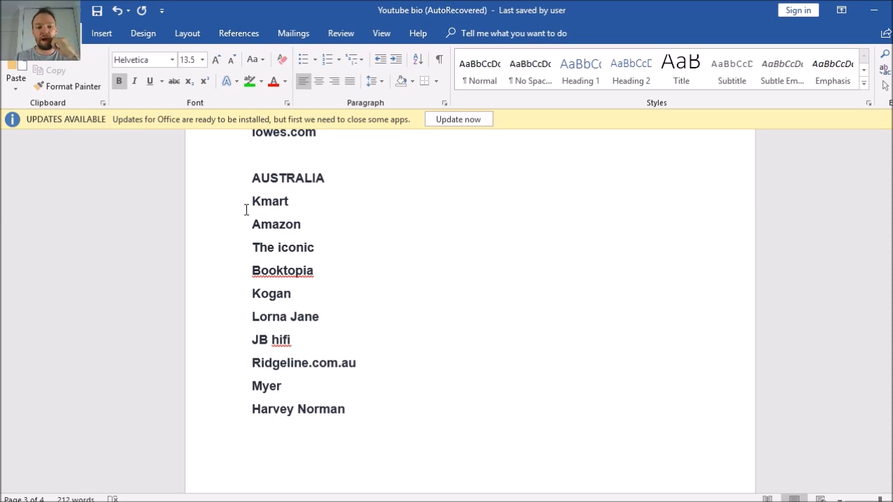
pyautogui.moveTo(325, 279)
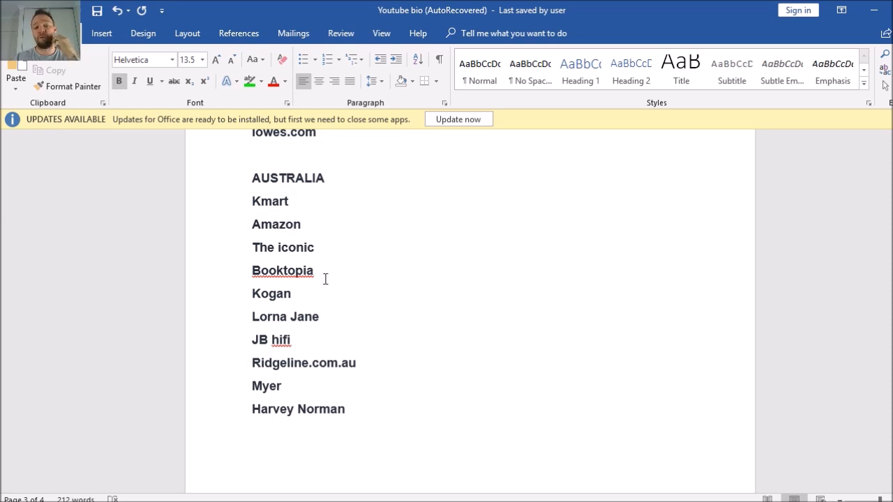
pyautogui.moveTo(245, 293)
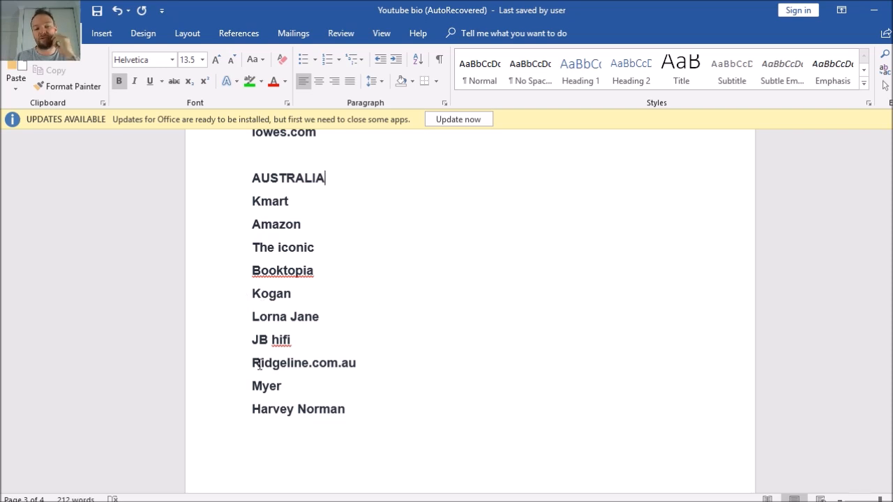
pyautogui.moveTo(298, 369)
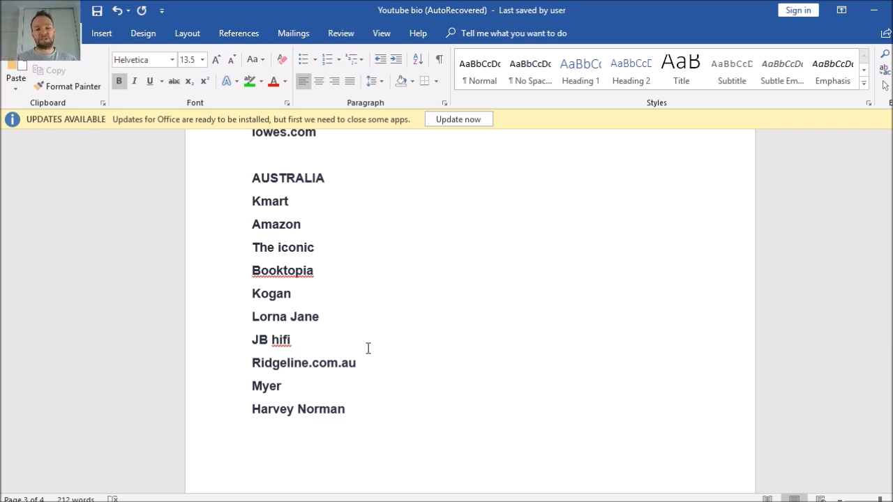
pyautogui.moveTo(368, 370)
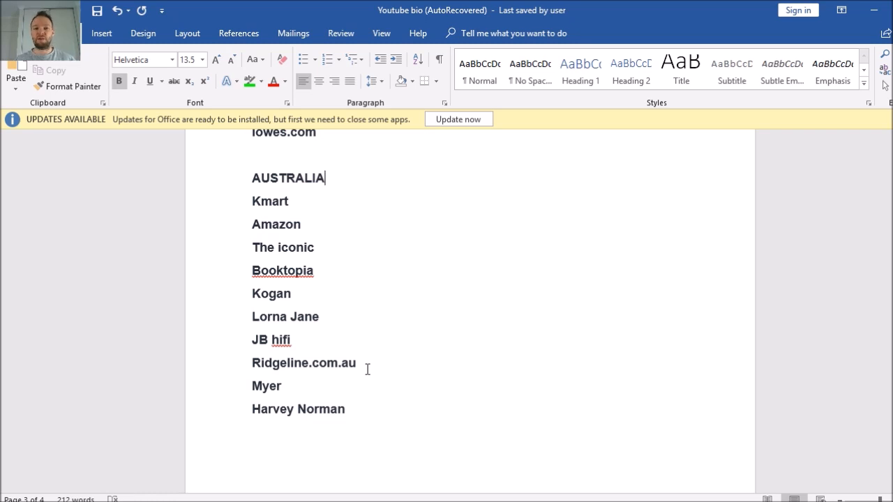
pyautogui.moveTo(376, 369)
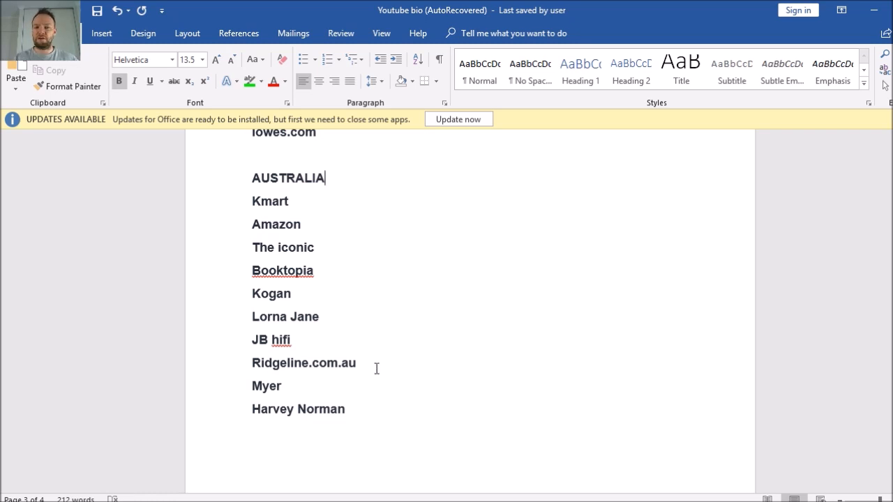
pyautogui.moveTo(291, 365)
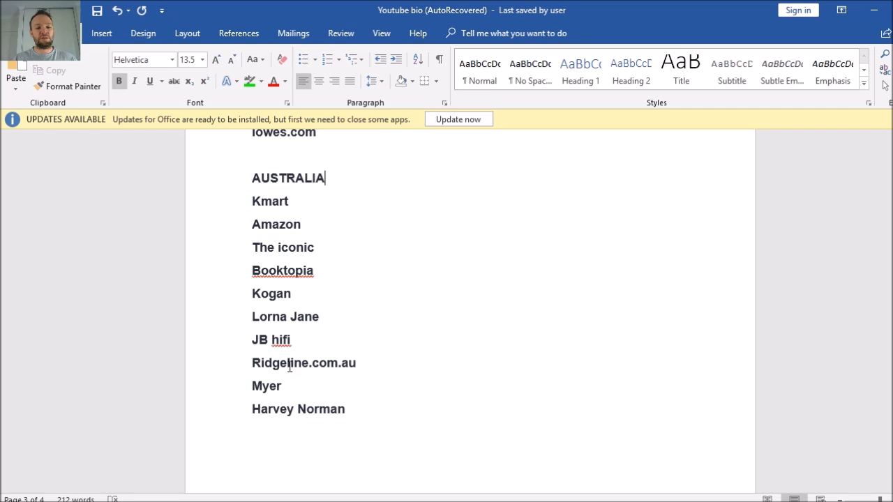
pyautogui.moveTo(315, 368)
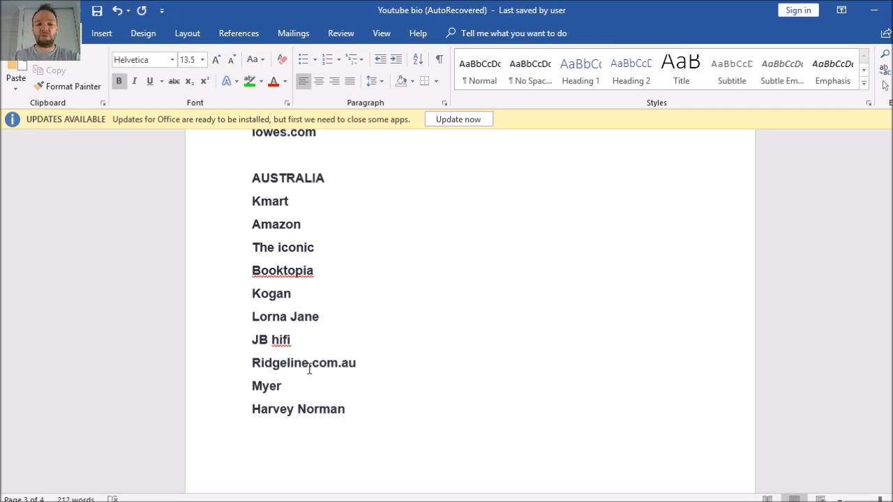
pyautogui.moveTo(407, 376)
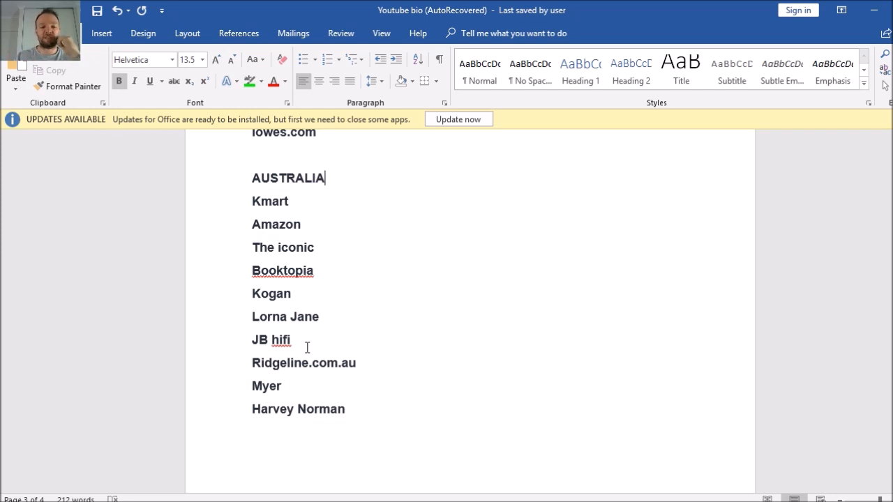
pyautogui.moveTo(268, 385)
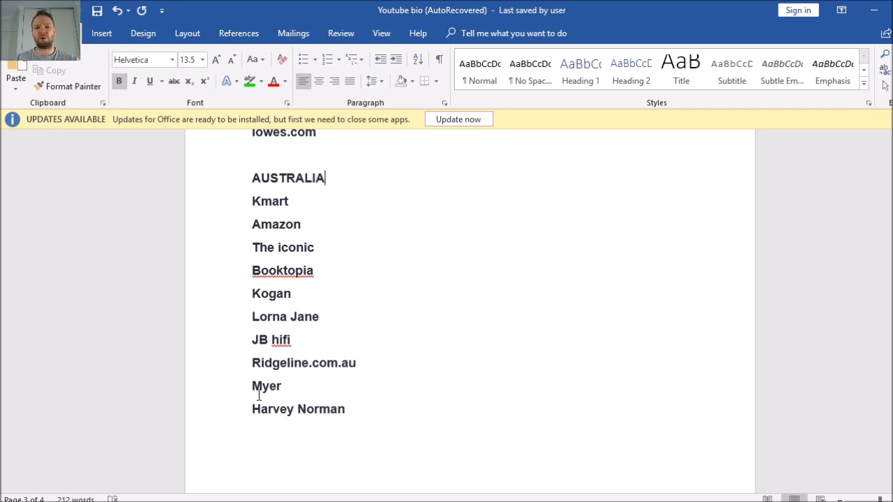
pyautogui.moveTo(327, 388)
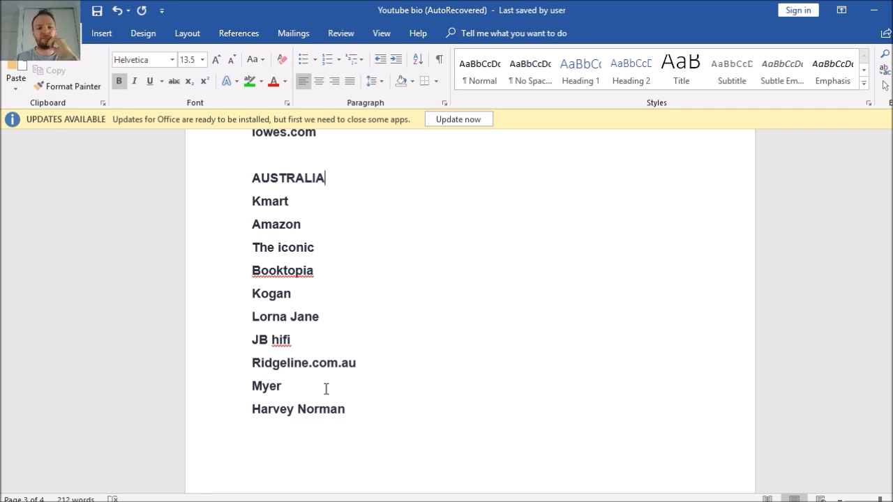
pyautogui.moveTo(304, 411)
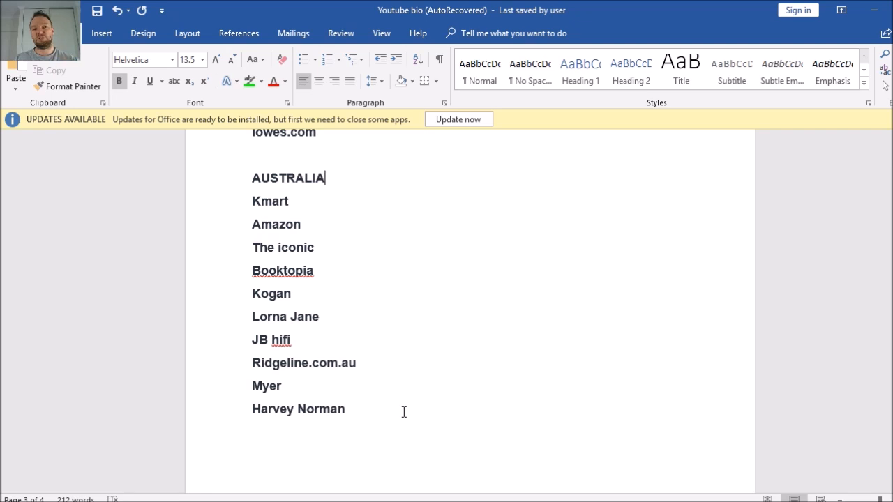
pyautogui.moveTo(346, 411)
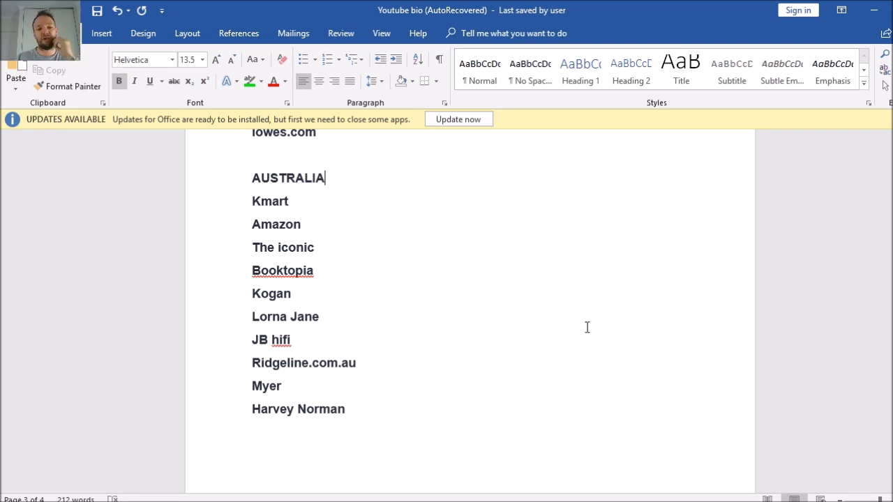
pyautogui.moveTo(382, 405)
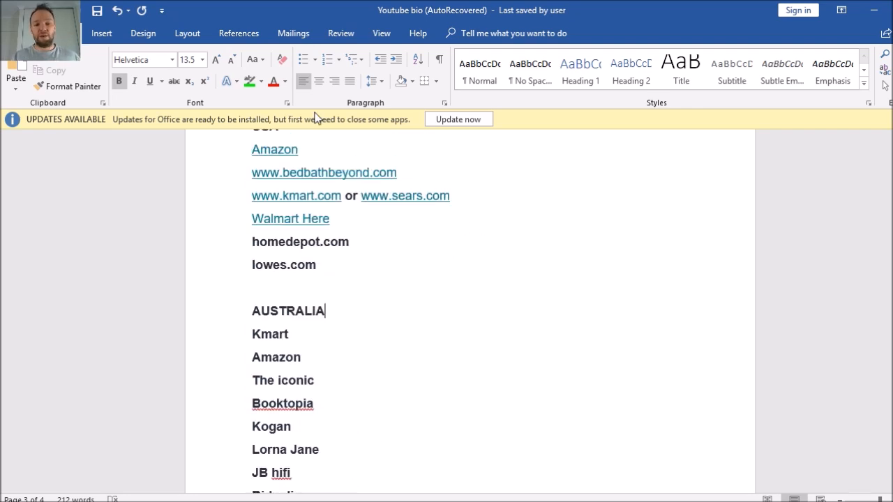
pyautogui.moveTo(516, 282)
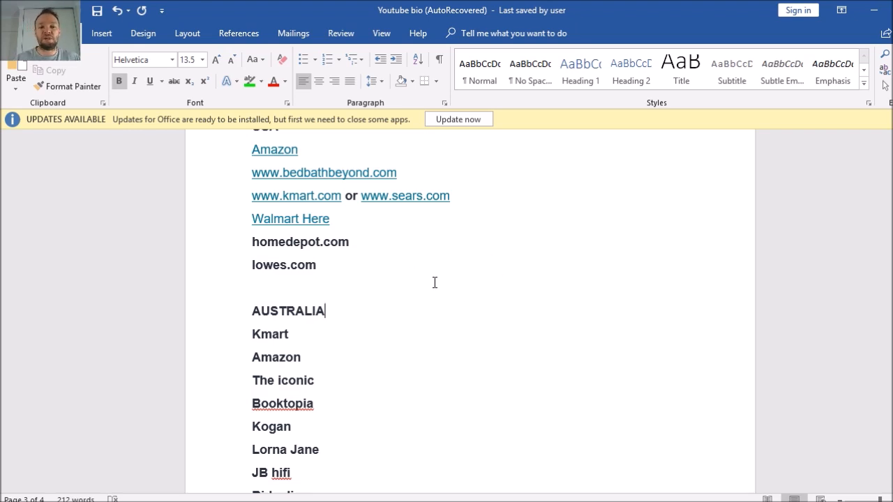
pyautogui.moveTo(463, 294)
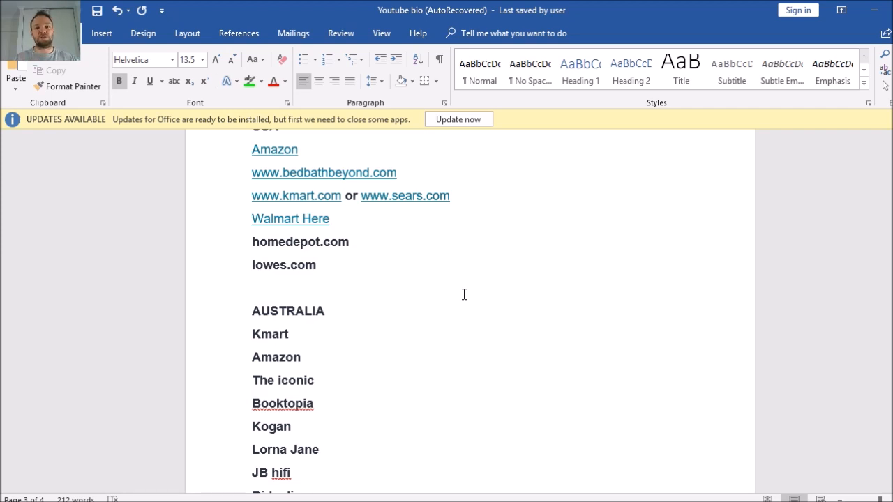
pyautogui.moveTo(363, 237)
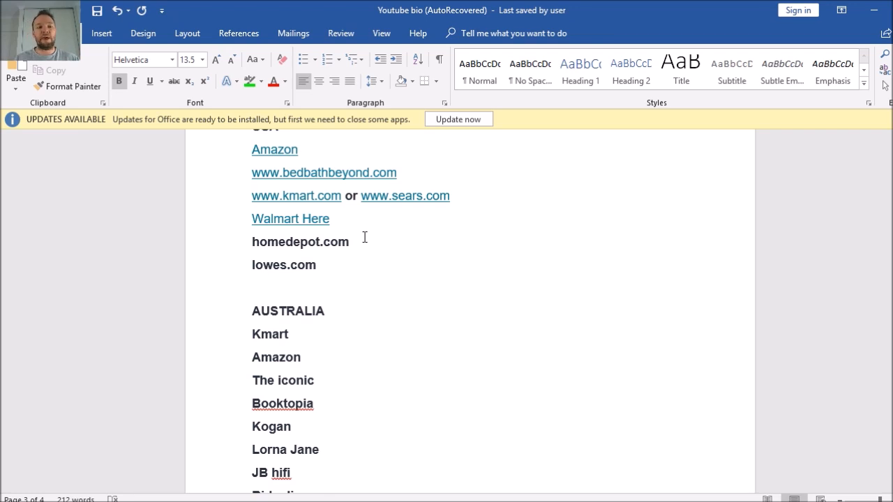
pyautogui.click(325, 309)
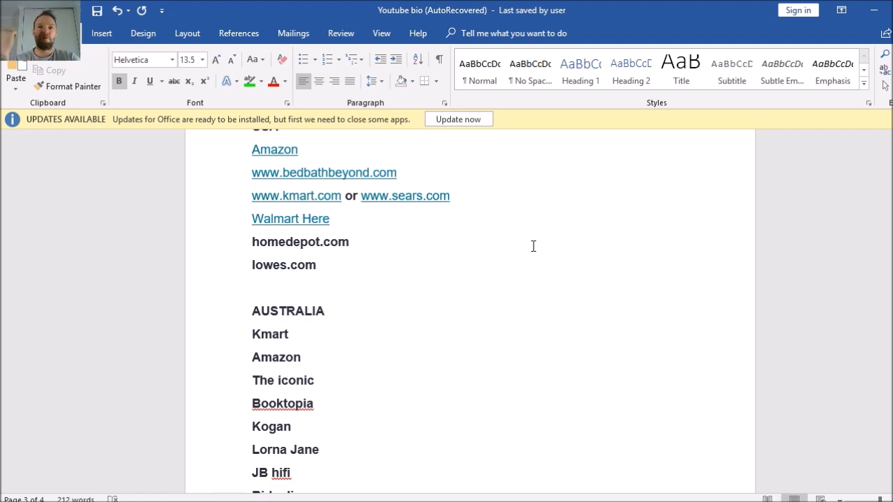
pyautogui.click(324, 310)
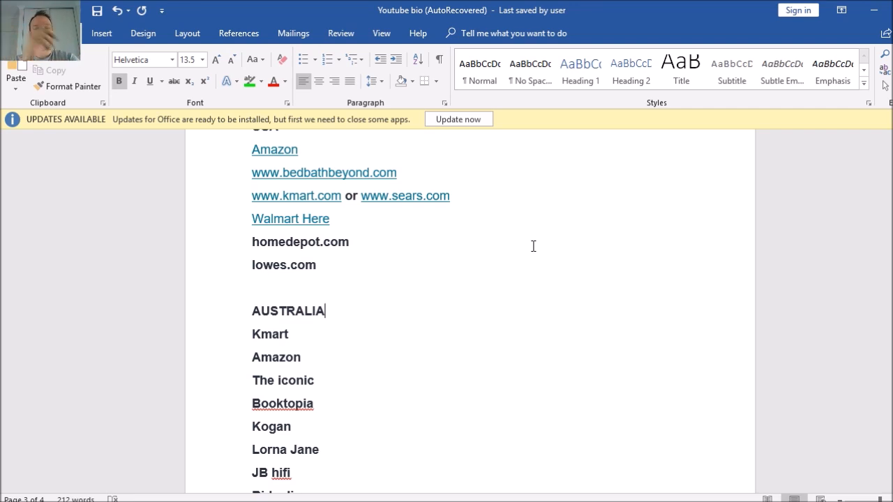
pyautogui.moveTo(438, 243)
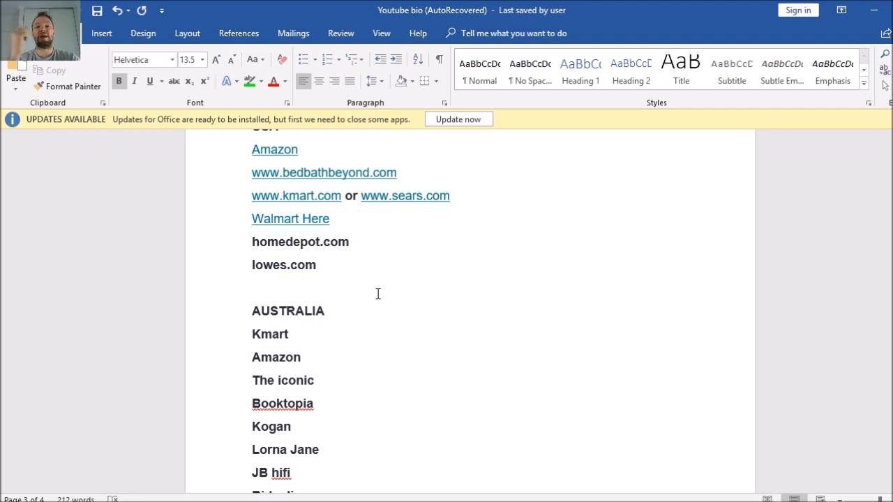
pyautogui.moveTo(451, 279)
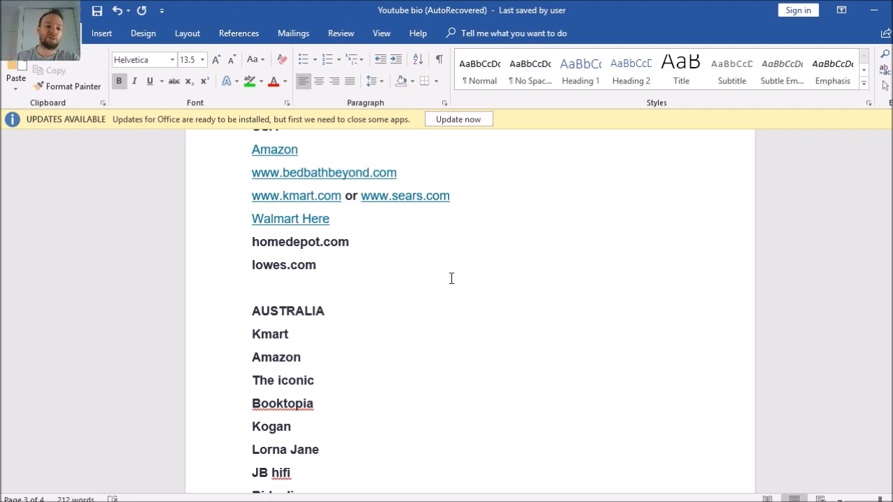
pyautogui.click(325, 310)
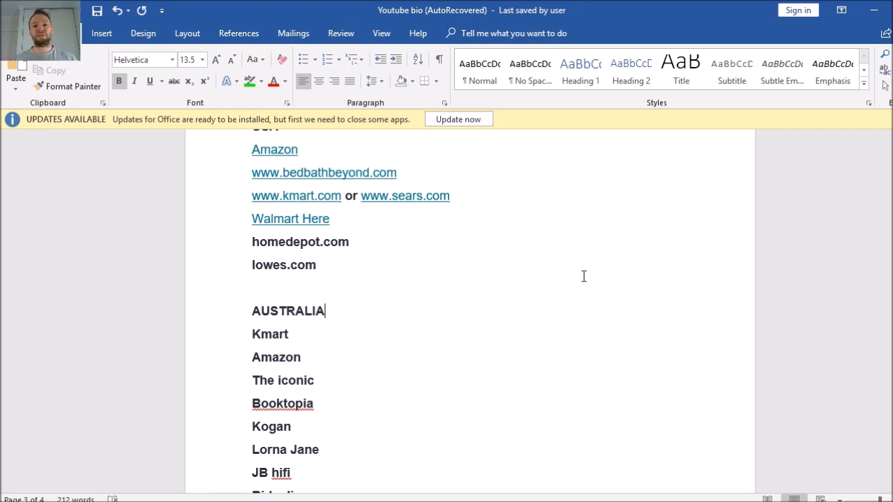
pyautogui.moveTo(517, 304)
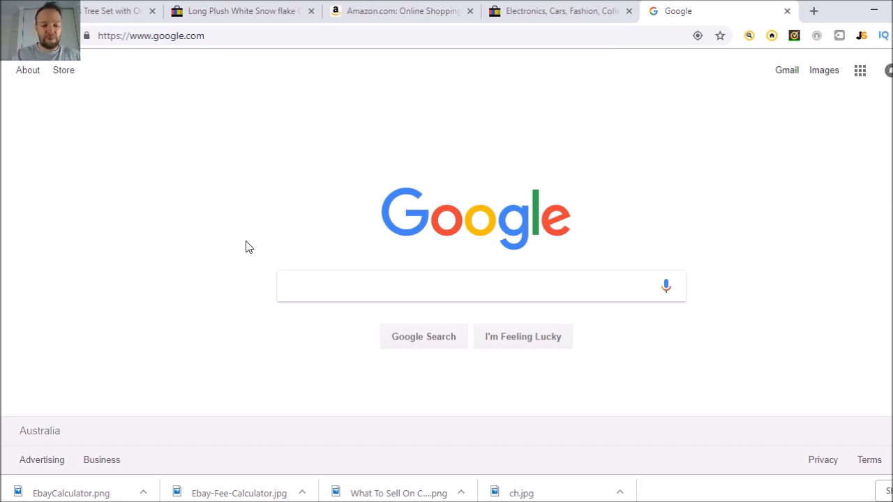
# Search Google for 'amazon best sellers' and land on Amazon's Best Sellers page
pyautogui.write('amazon best sellers')
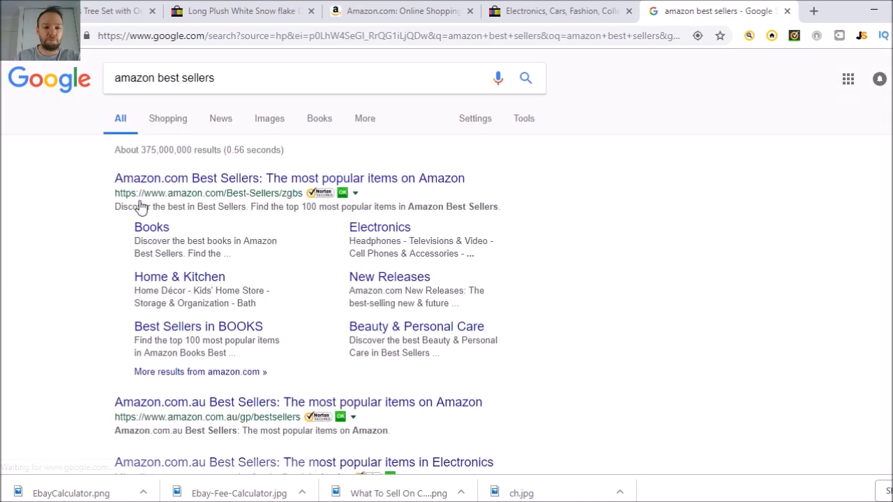
pyautogui.click(289, 178)
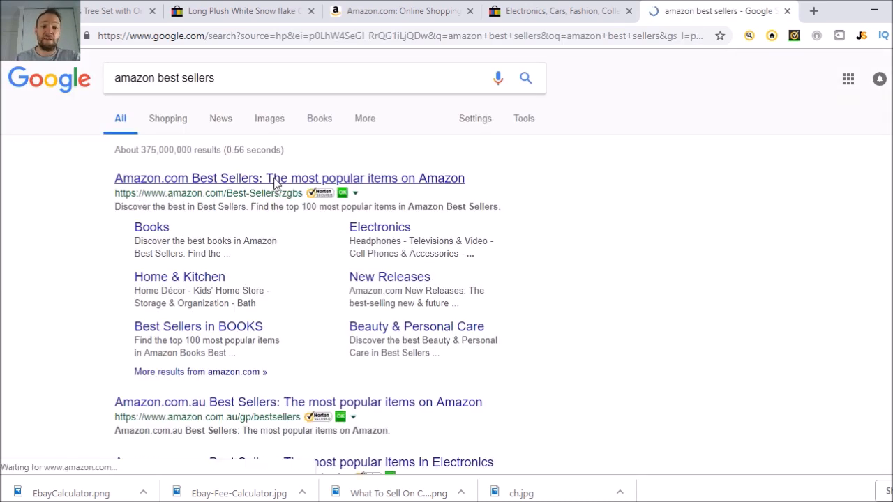
pyautogui.click(289, 179)
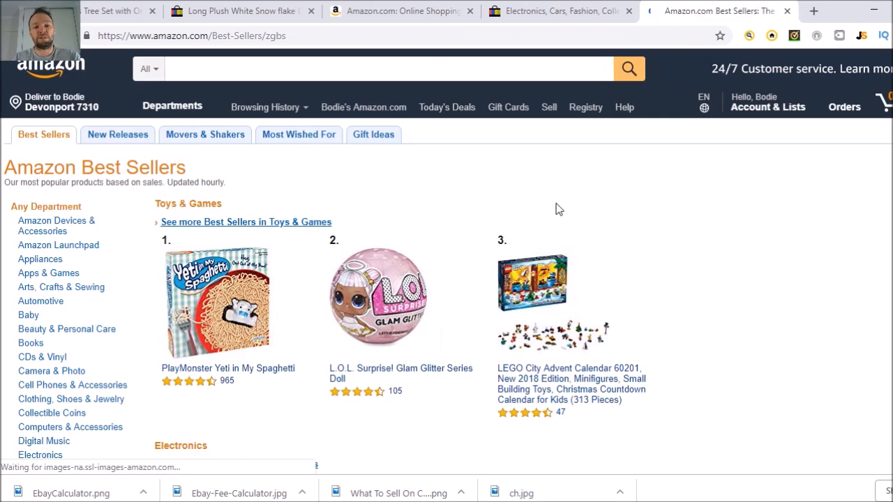
pyautogui.scroll(-3)
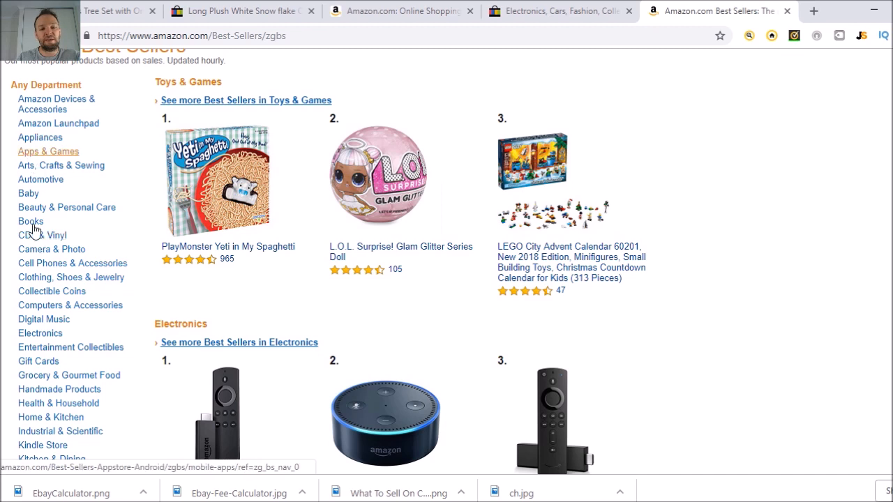
pyautogui.moveTo(551, 160)
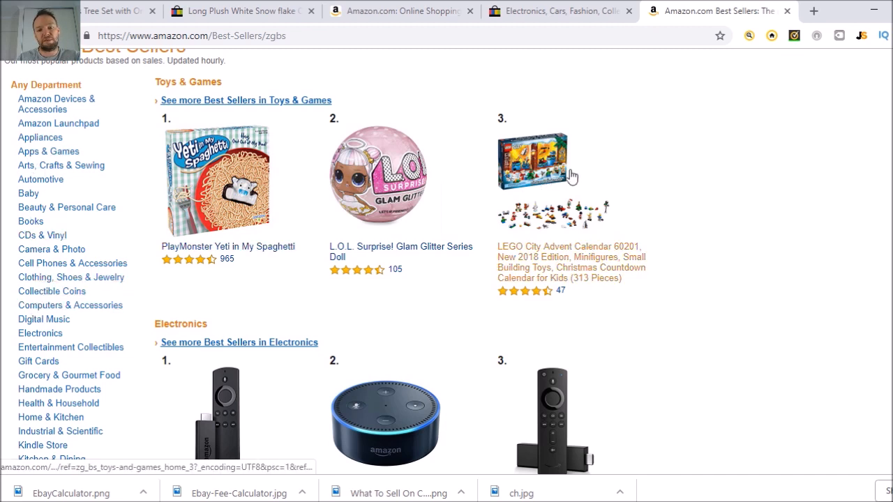
pyautogui.moveTo(704, 206)
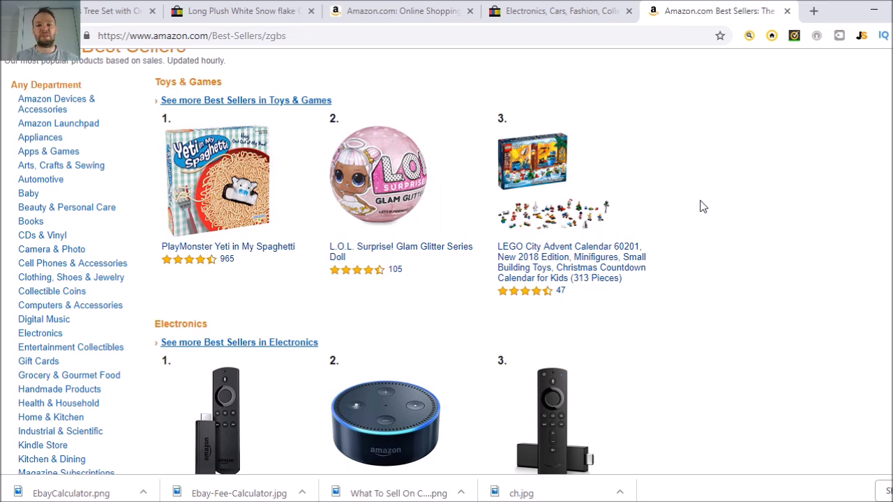
pyautogui.scroll(-3)
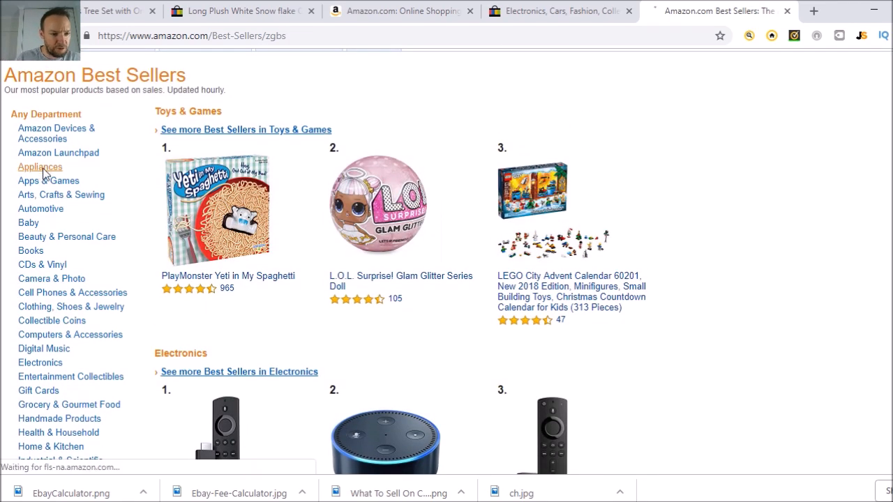
pyautogui.click(39, 167)
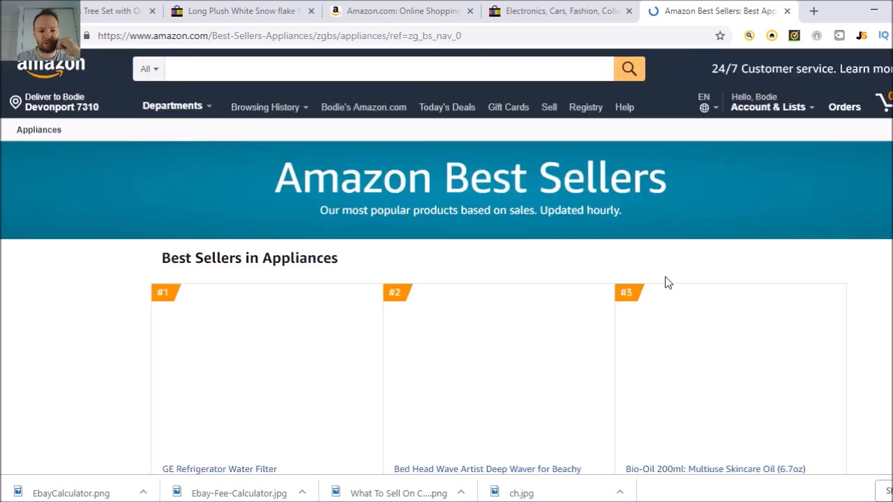
pyautogui.scroll(-3)
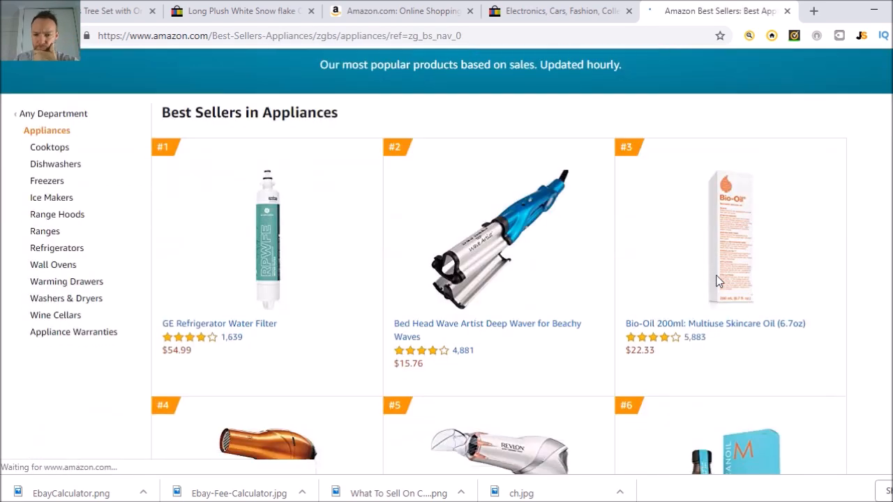
pyautogui.scroll(-3)
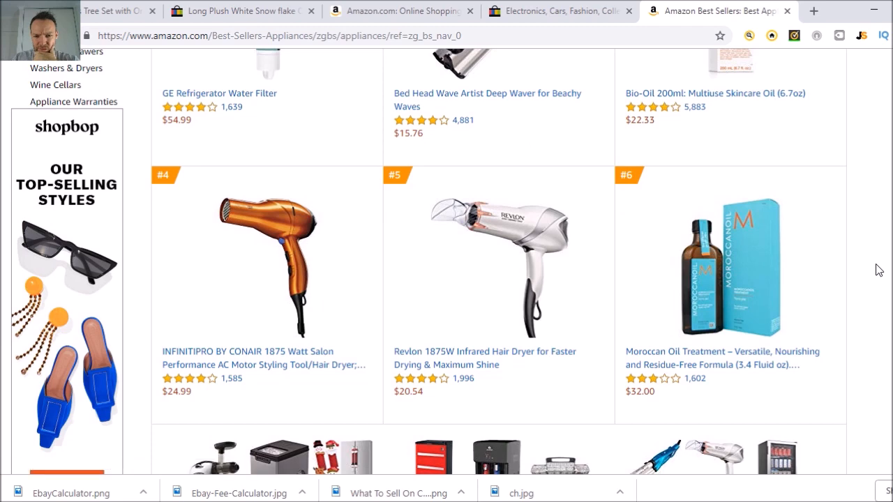
pyautogui.scroll(-3)
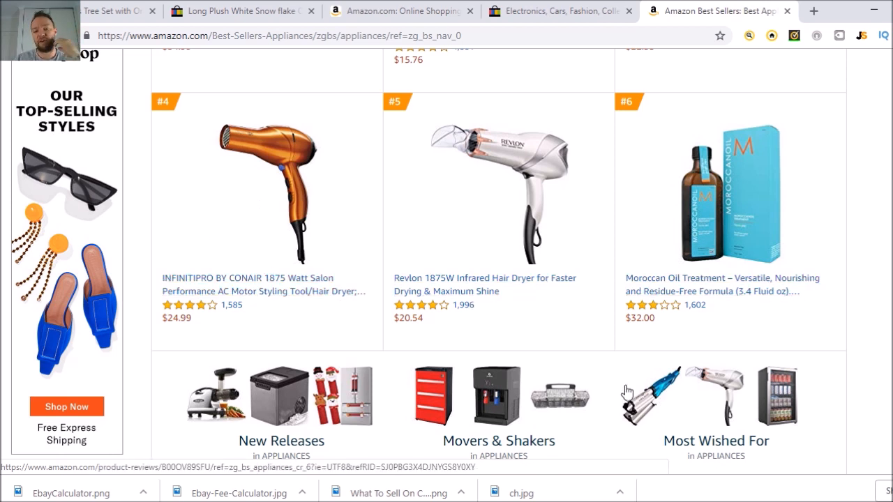
pyautogui.scroll(-3)
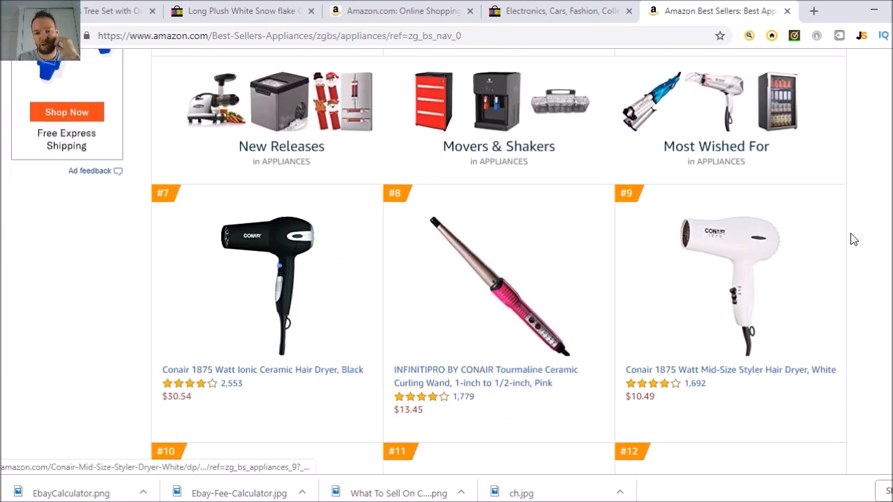
pyautogui.scroll(-3)
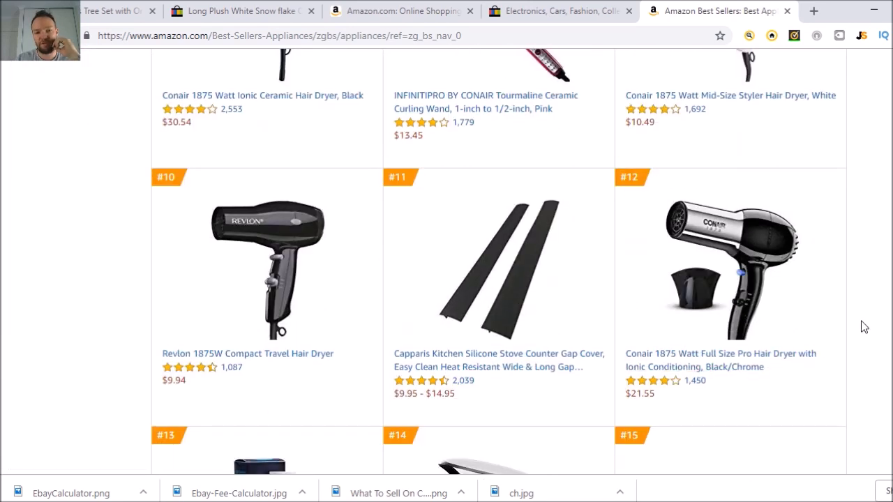
pyautogui.scroll(-3)
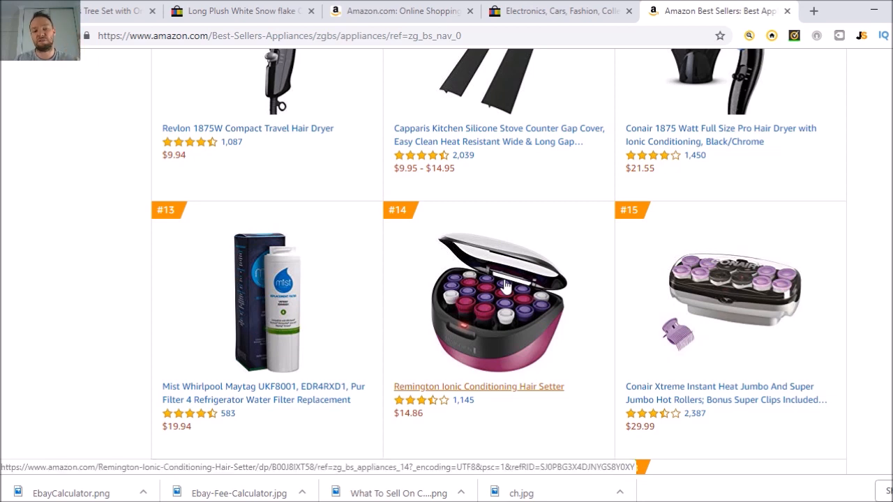
pyautogui.moveTo(499, 363)
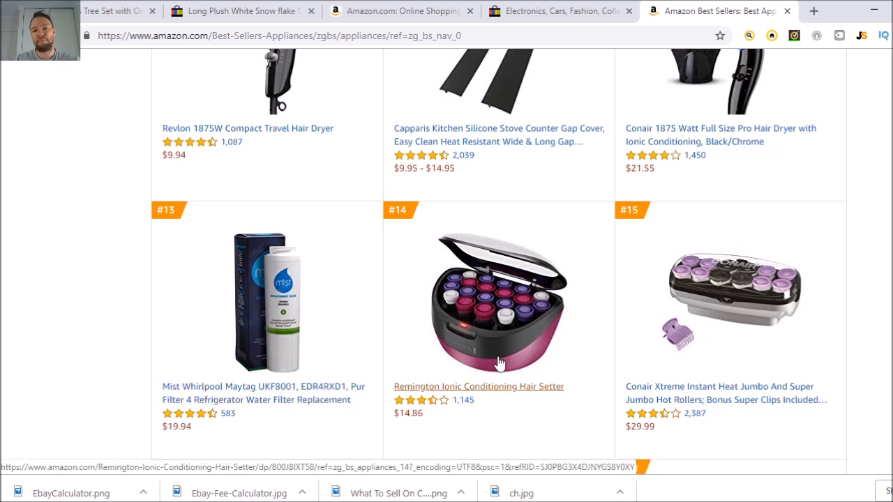
pyautogui.moveTo(411, 347)
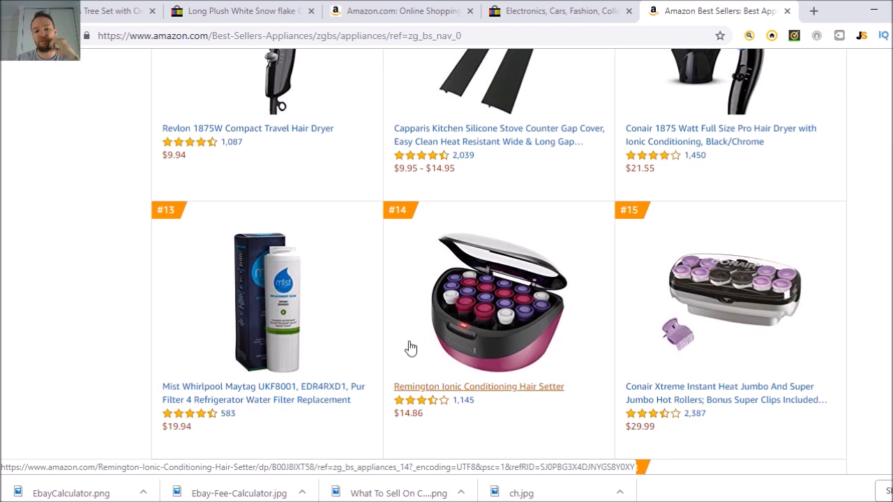
pyautogui.scroll(-3)
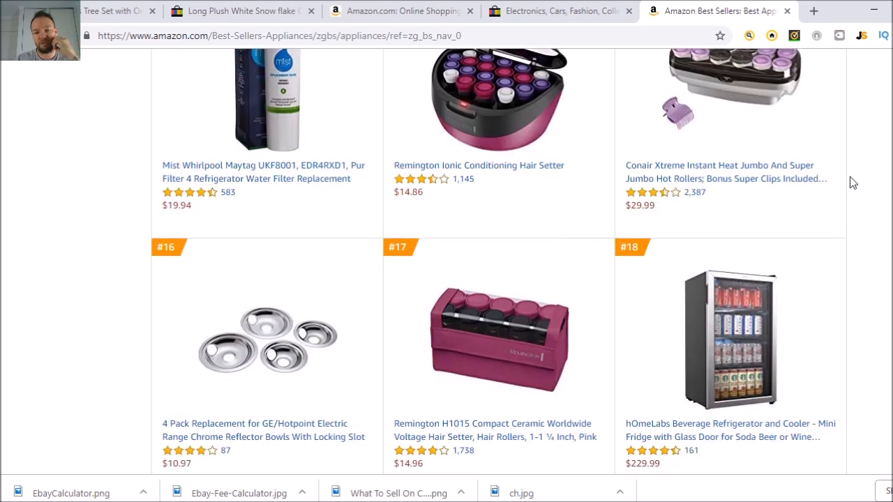
pyautogui.scroll(-3)
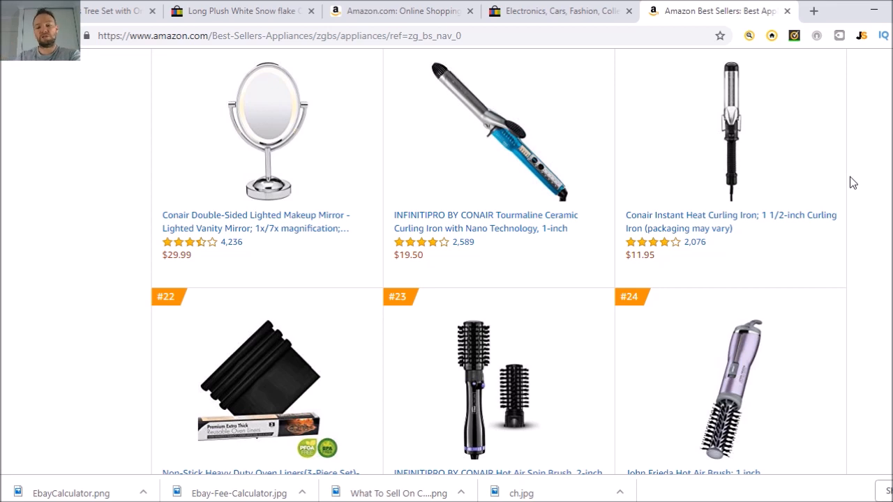
pyautogui.moveTo(859, 162)
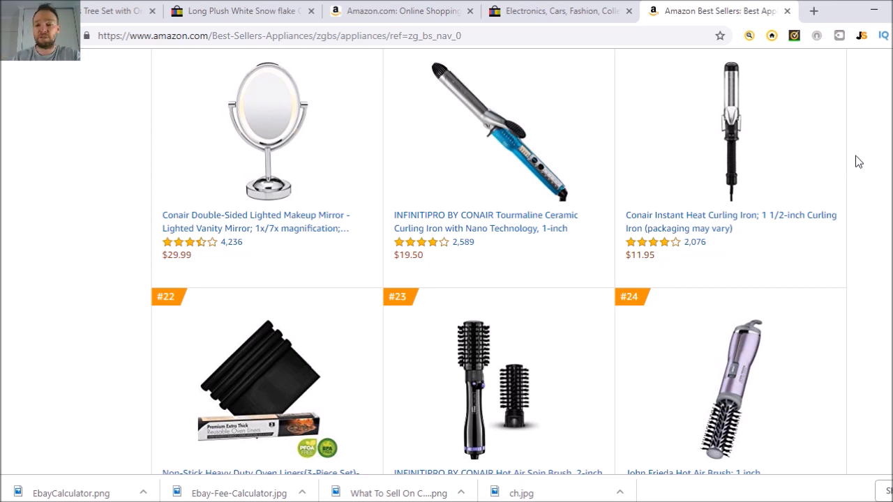
pyautogui.moveTo(867, 188)
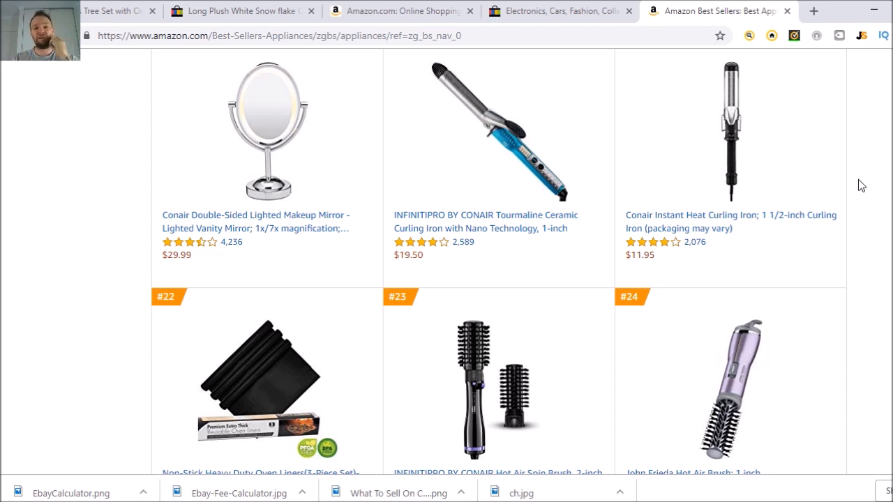
pyautogui.moveTo(868, 166)
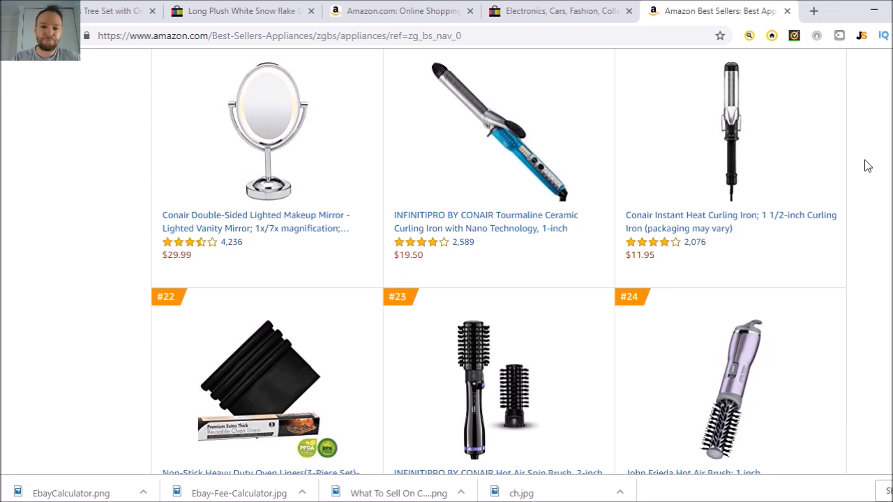
pyautogui.scroll(3)
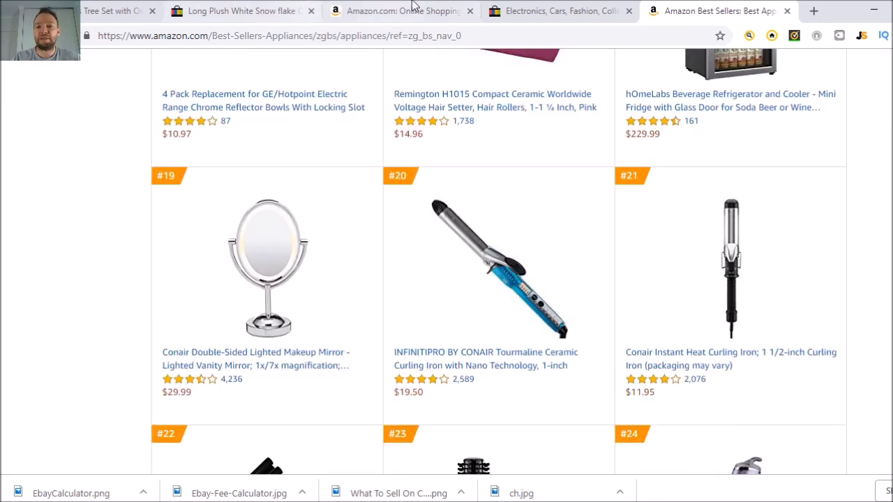
pyautogui.moveTo(541, 14)
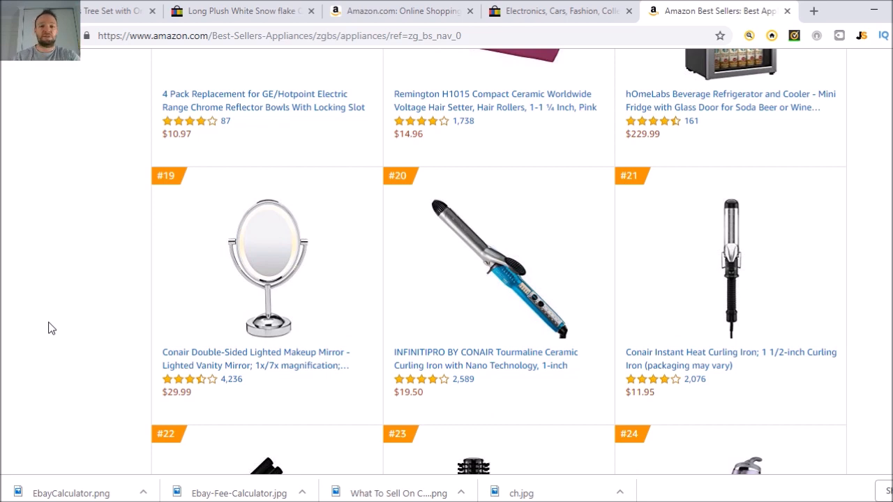
pyautogui.moveTo(153, 265)
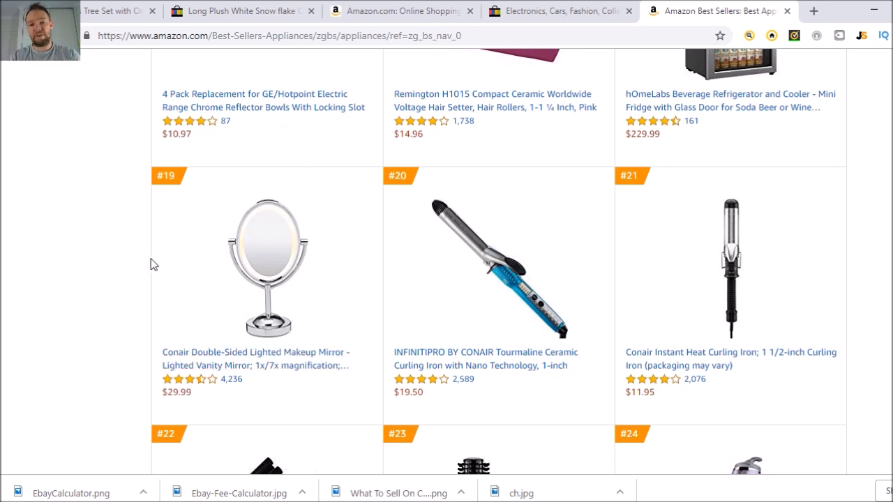
pyautogui.moveTo(143, 114)
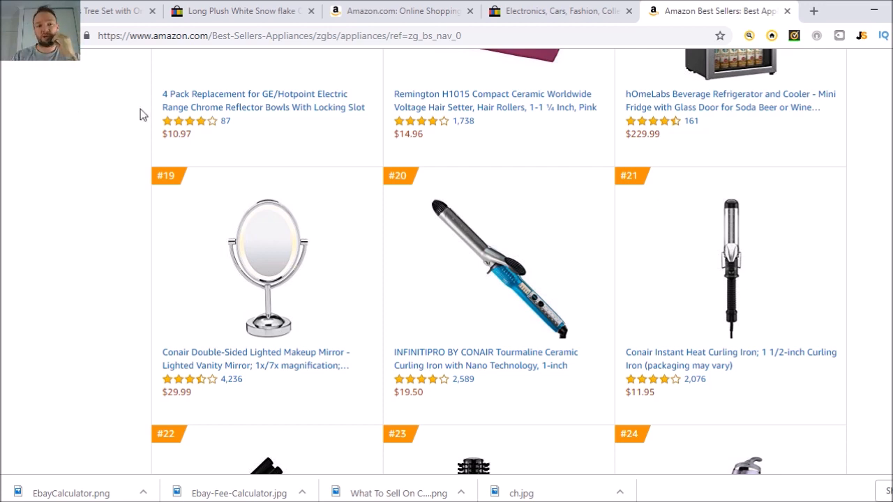
pyautogui.moveTo(99, 237)
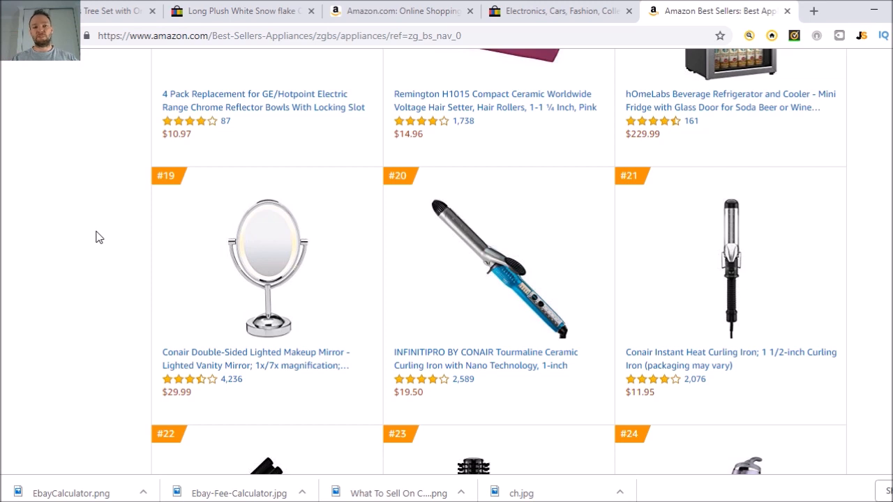
pyautogui.moveTo(127, 238)
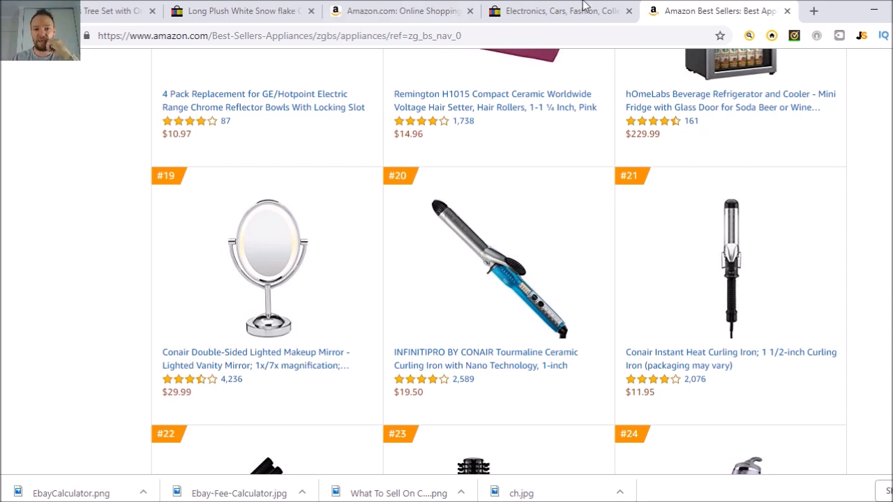
# Switch from the Amazon appliance best sellers to the eBay WatchCount tab
pyautogui.click(558, 11)
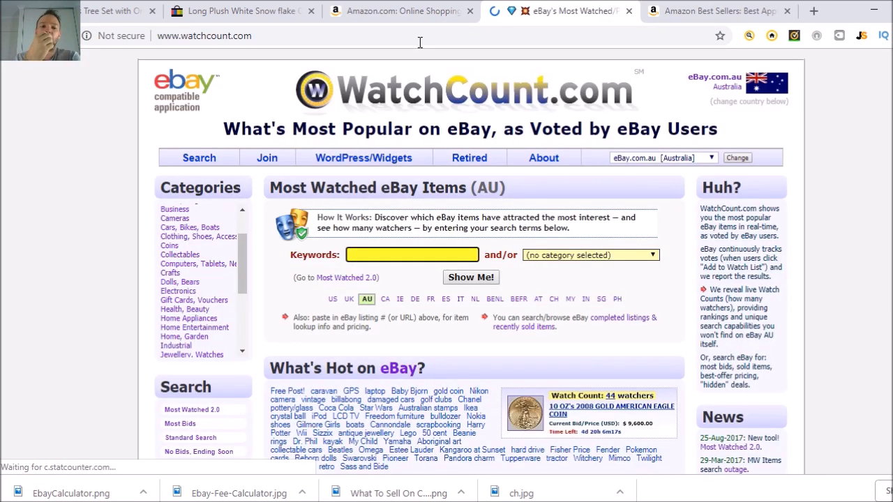
# Filter WatchCount's most-watched eBay Australia items to the Home Appliances category
pyautogui.scroll(-3)
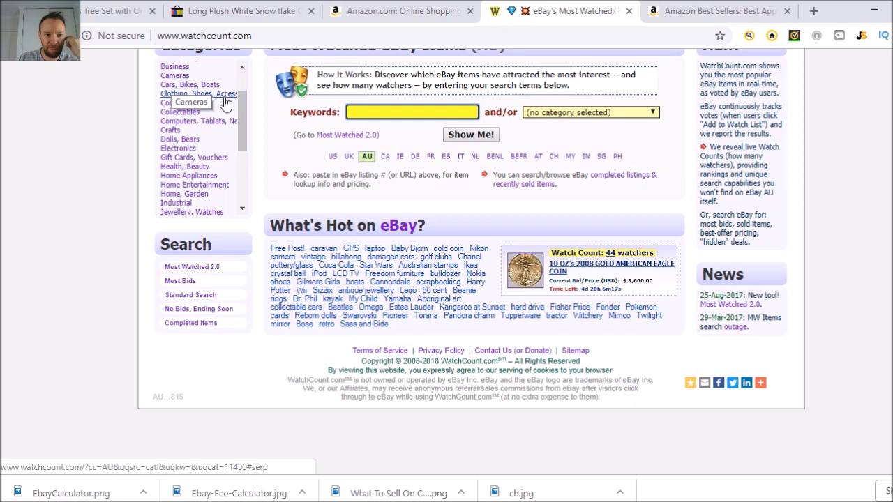
pyautogui.moveTo(204, 133)
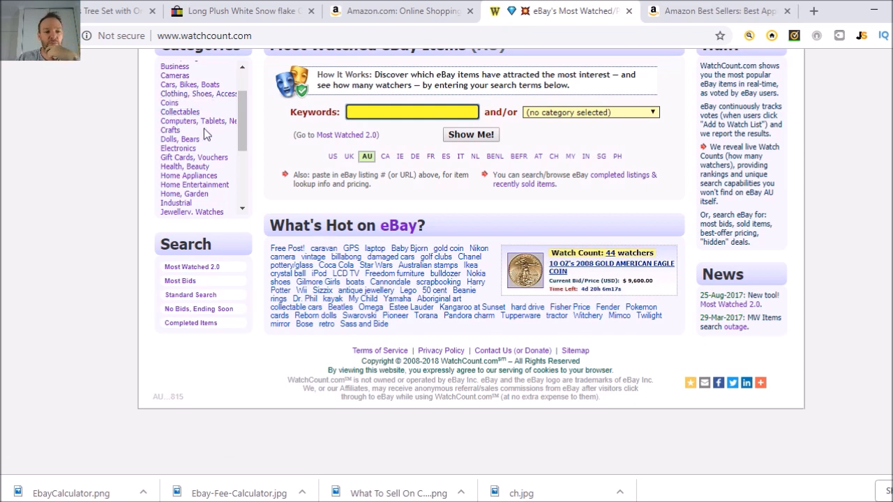
pyautogui.moveTo(202, 136)
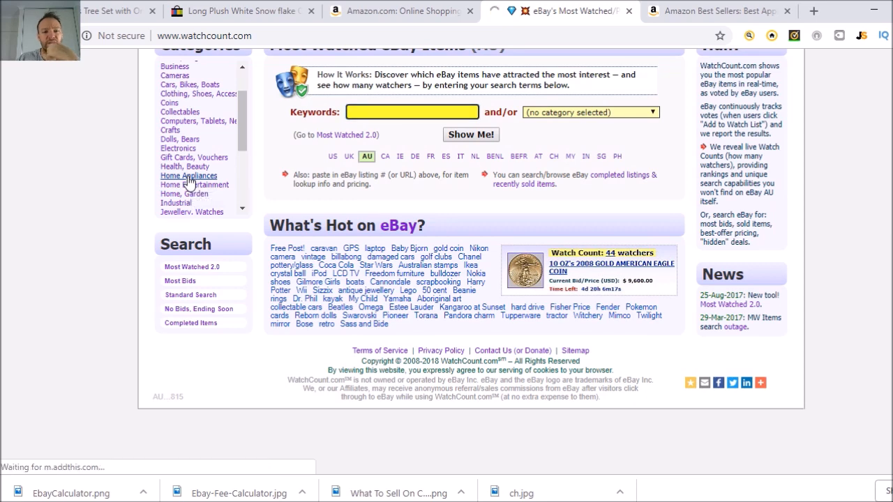
pyautogui.click(188, 176)
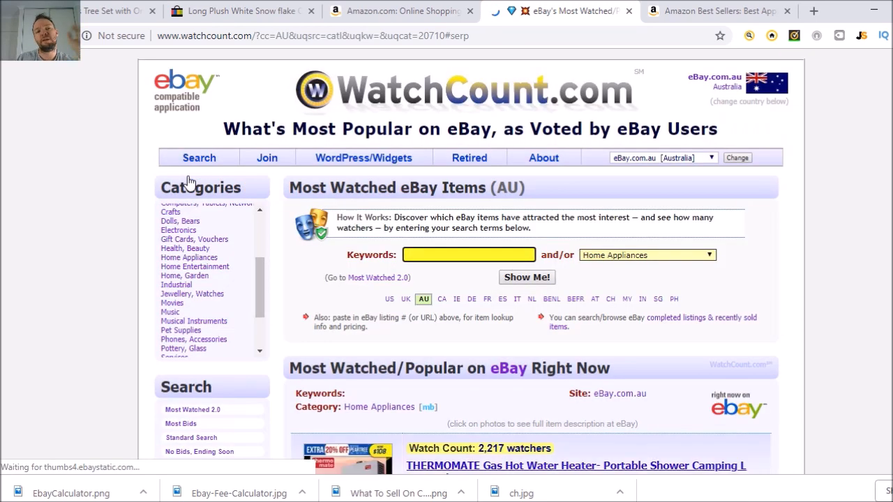
pyautogui.scroll(-3)
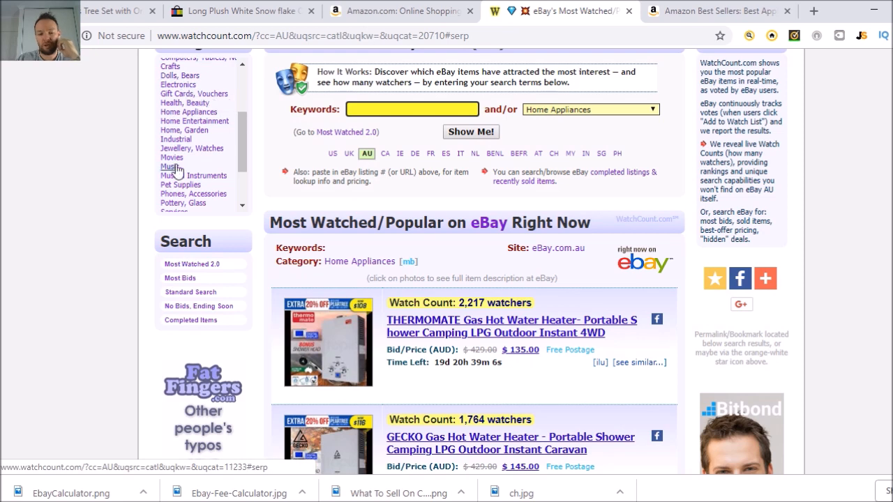
pyautogui.moveTo(100, 111)
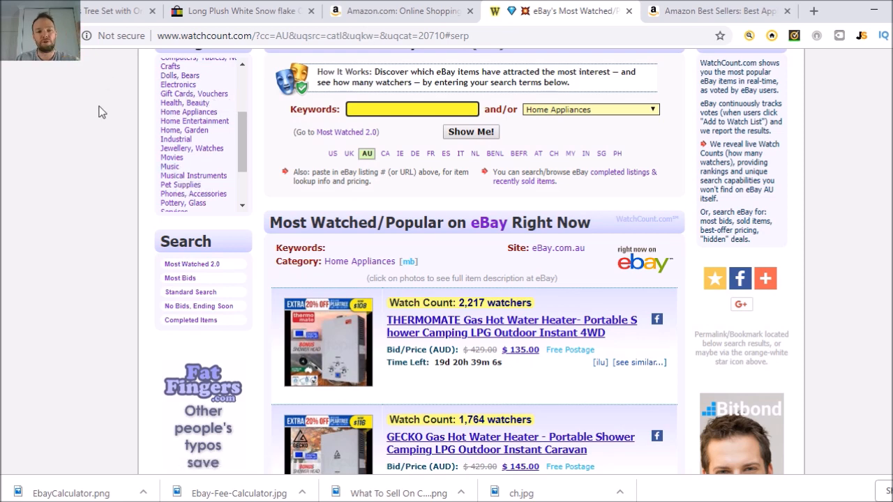
pyautogui.moveTo(178, 85)
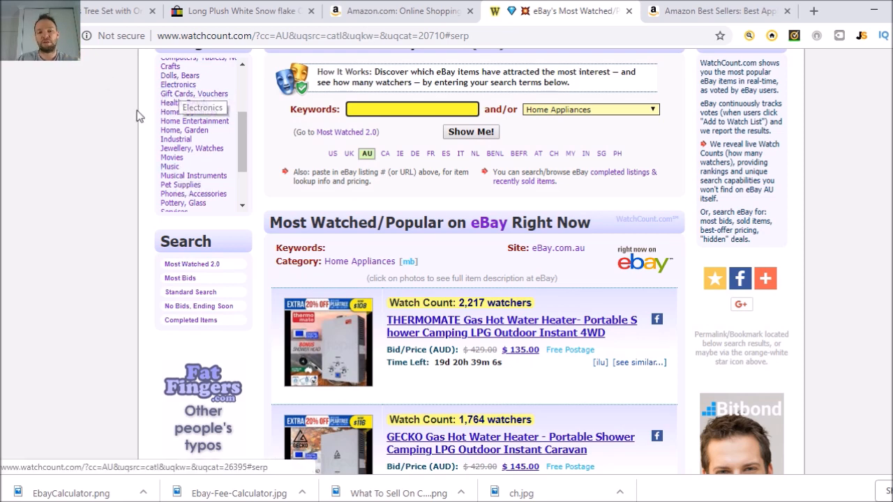
pyautogui.moveTo(118, 192)
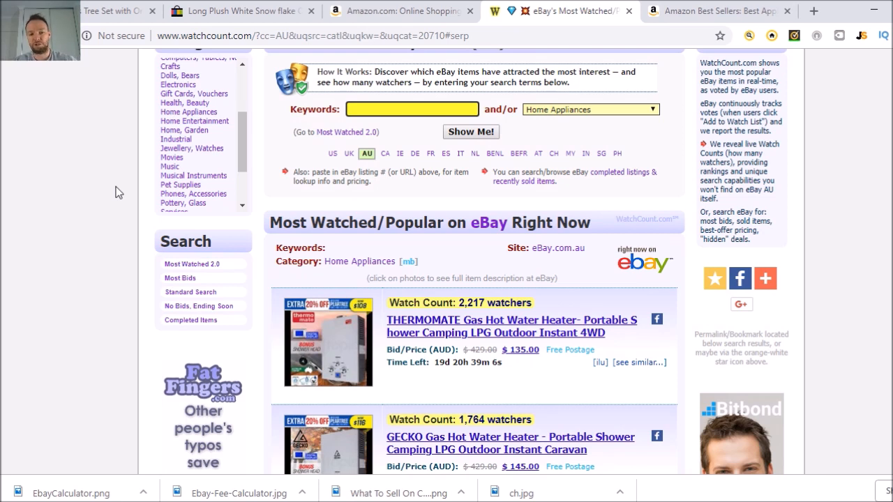
pyautogui.moveTo(544, 330)
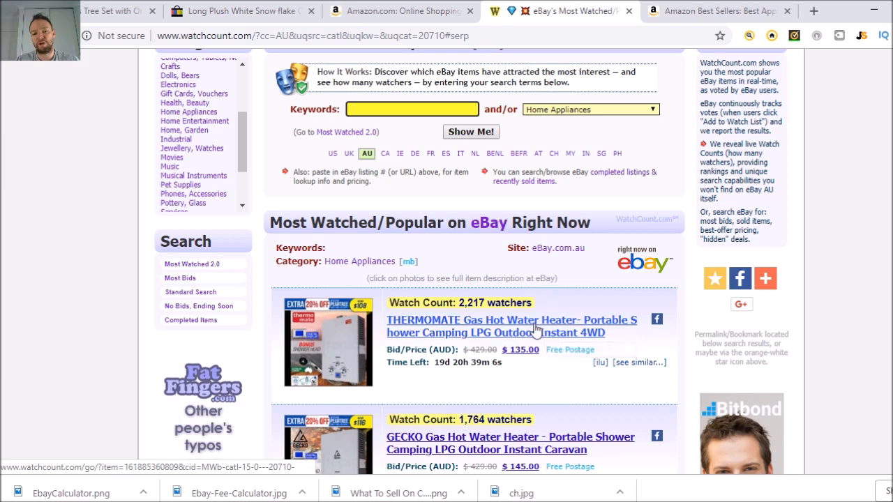
pyautogui.moveTo(452, 342)
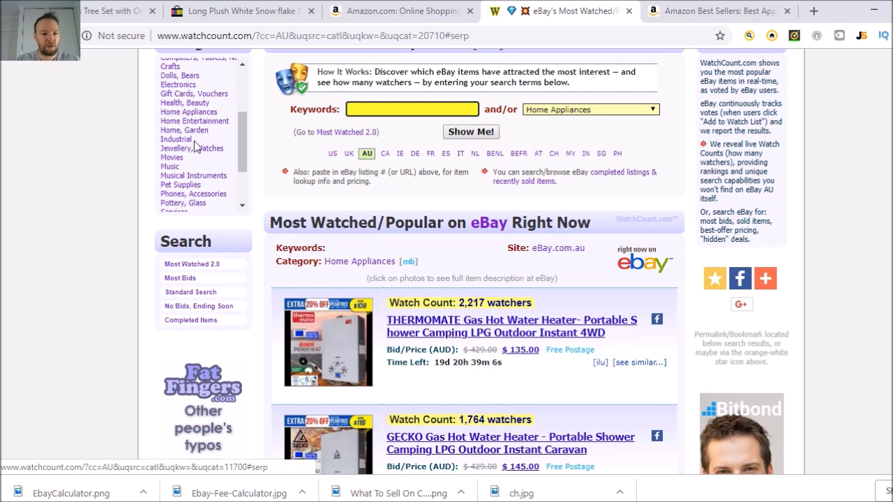
pyautogui.moveTo(473, 327)
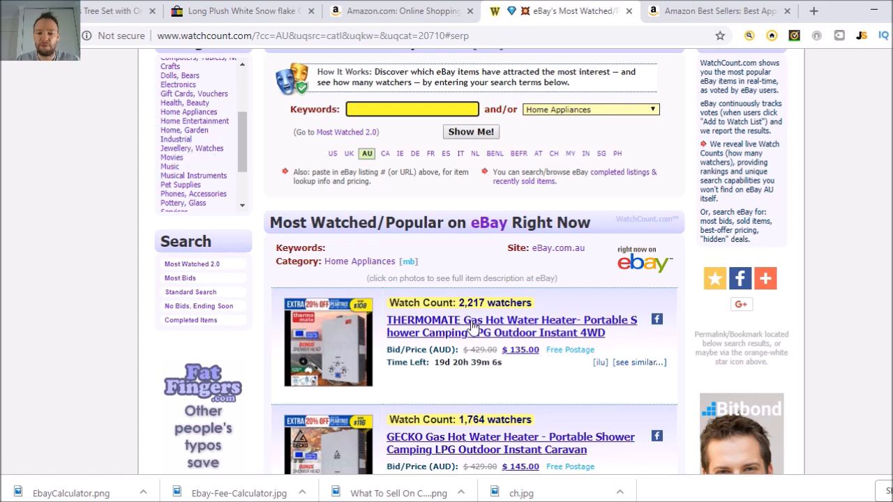
pyautogui.scroll(-3)
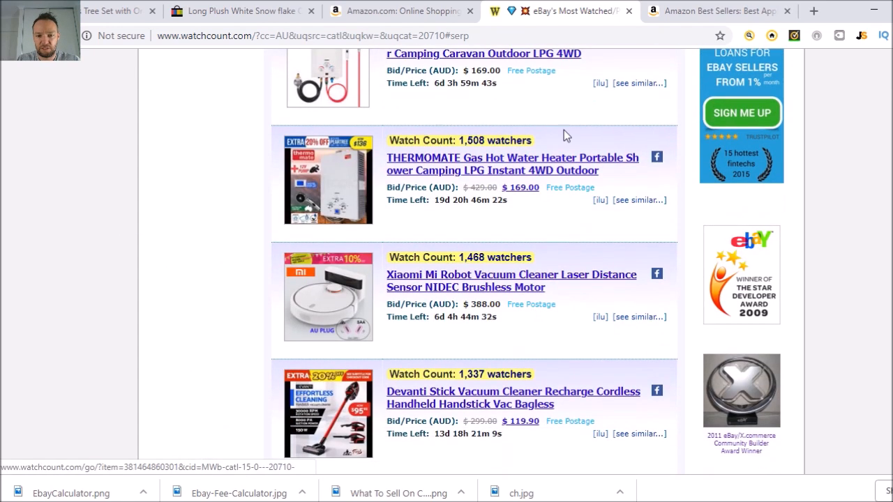
pyautogui.moveTo(581, 244)
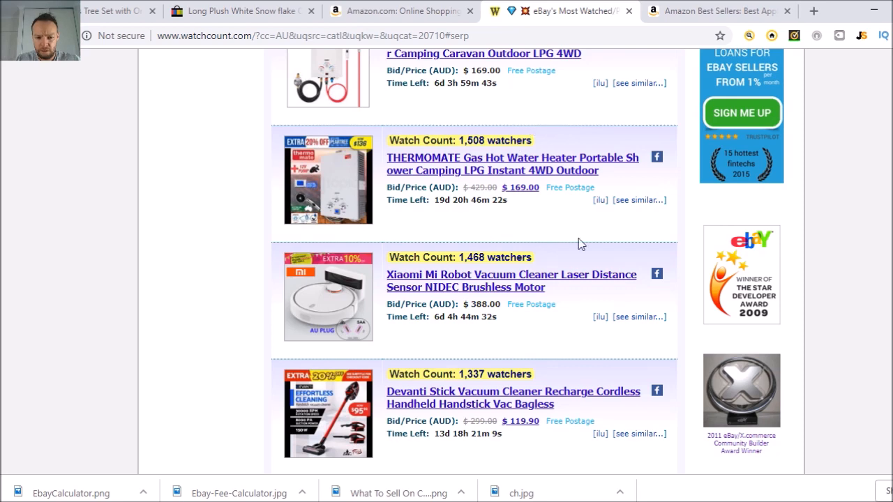
pyautogui.scroll(-3)
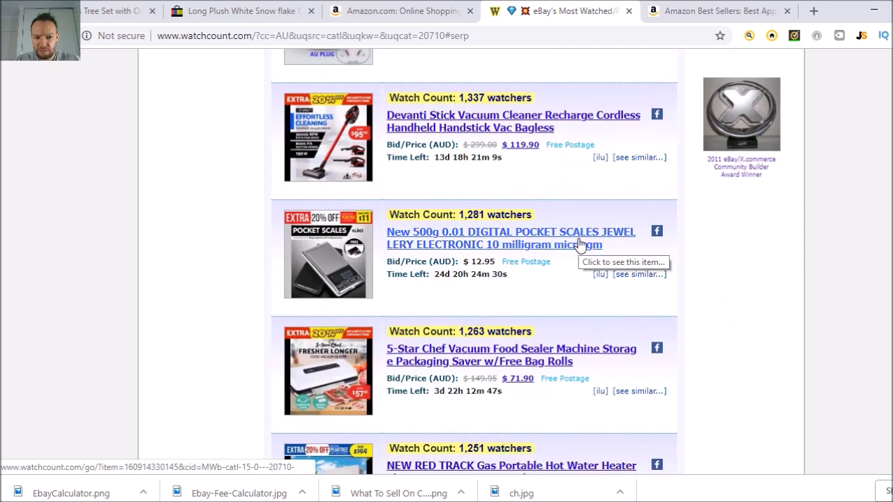
pyautogui.scroll(-3)
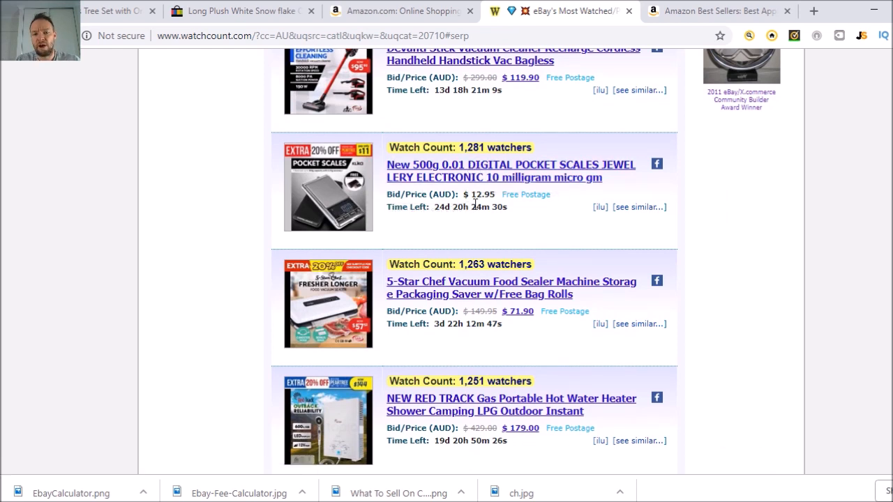
pyautogui.moveTo(245, 185)
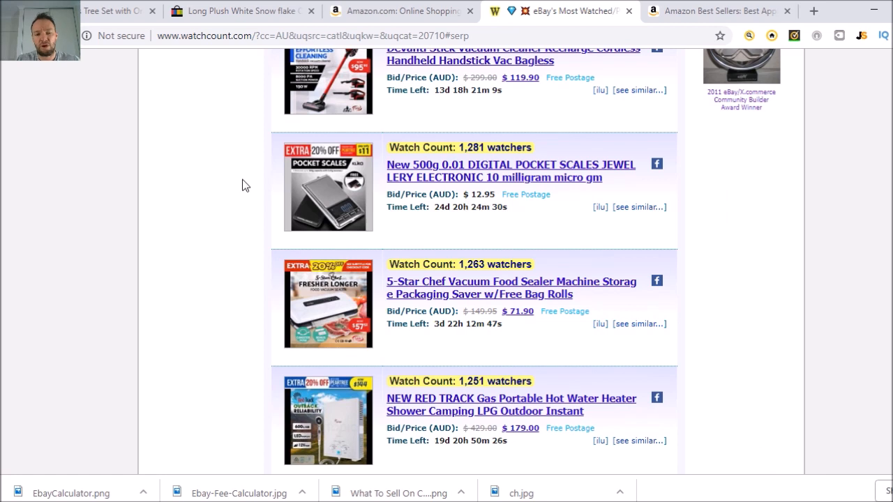
pyautogui.moveTo(141, 252)
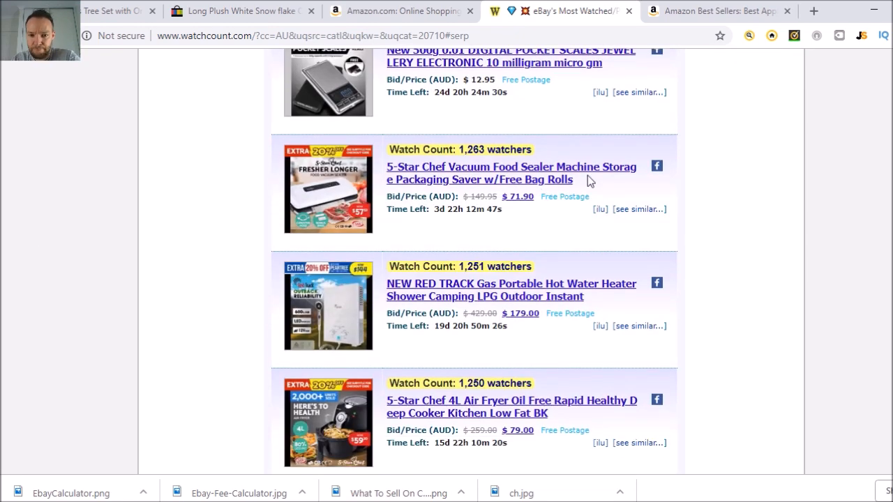
pyautogui.moveTo(468, 180)
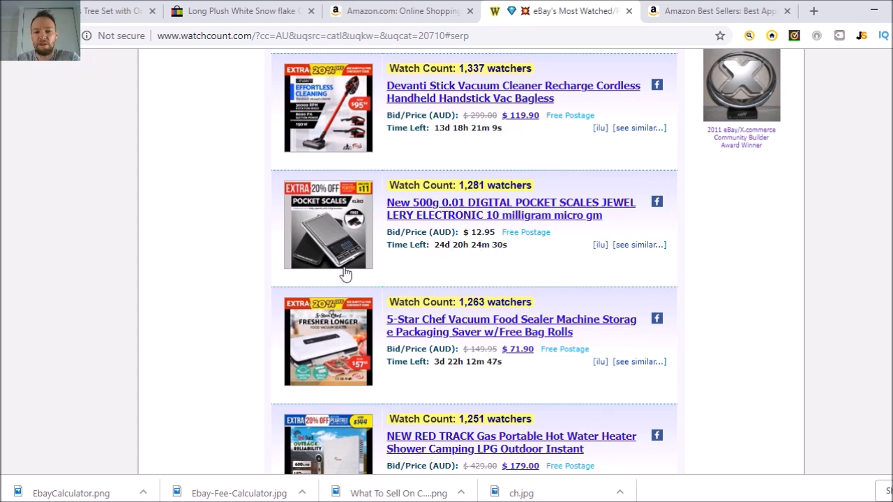
pyautogui.moveTo(346, 272)
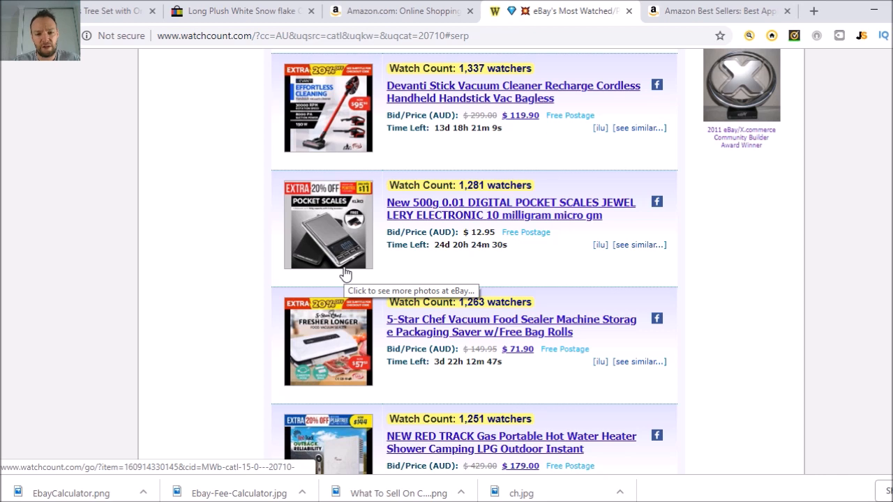
pyautogui.moveTo(354, 258)
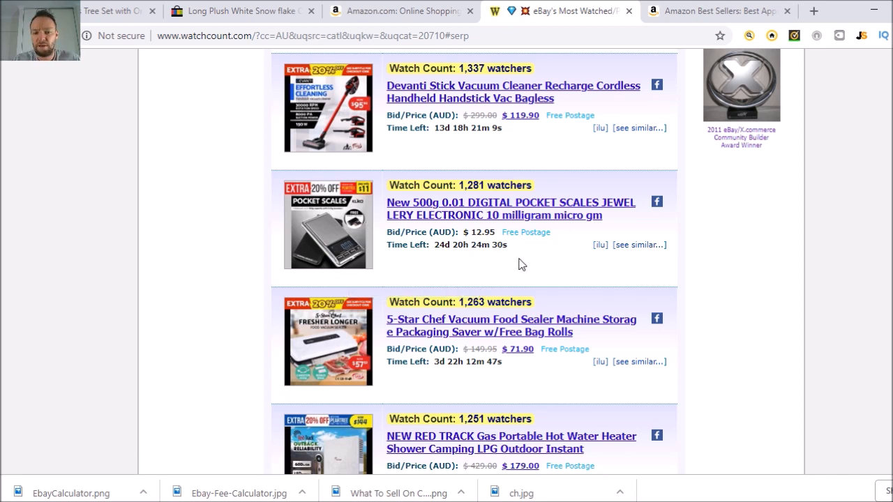
pyautogui.moveTo(537, 256)
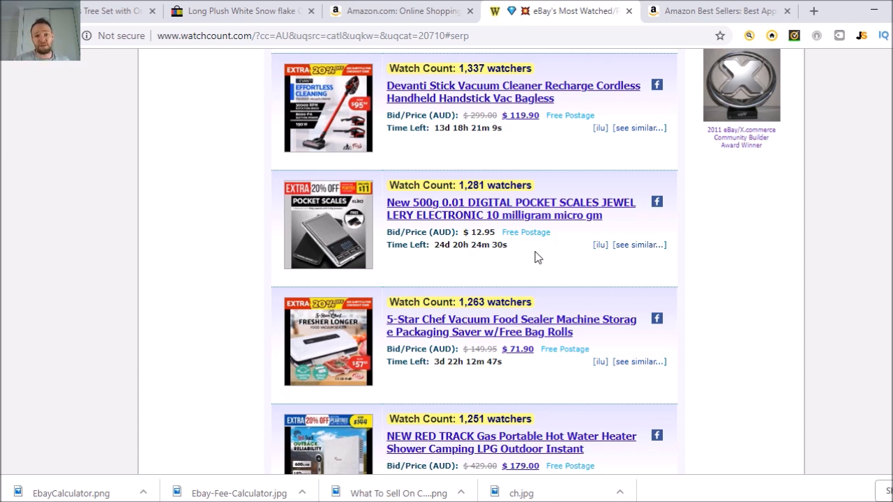
pyautogui.moveTo(675, 5)
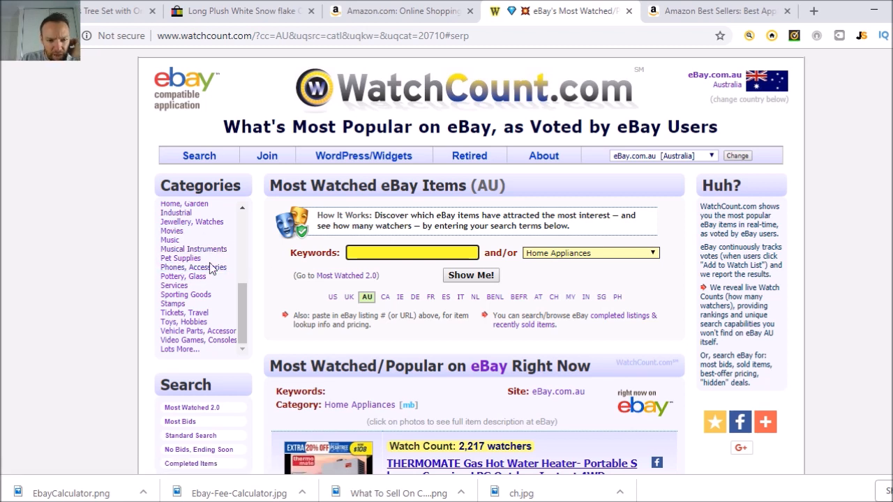
# Filter WatchCount to Pet Supplies and review the kennel, bark collar, hutch and cat tree listings
pyautogui.click(180, 258)
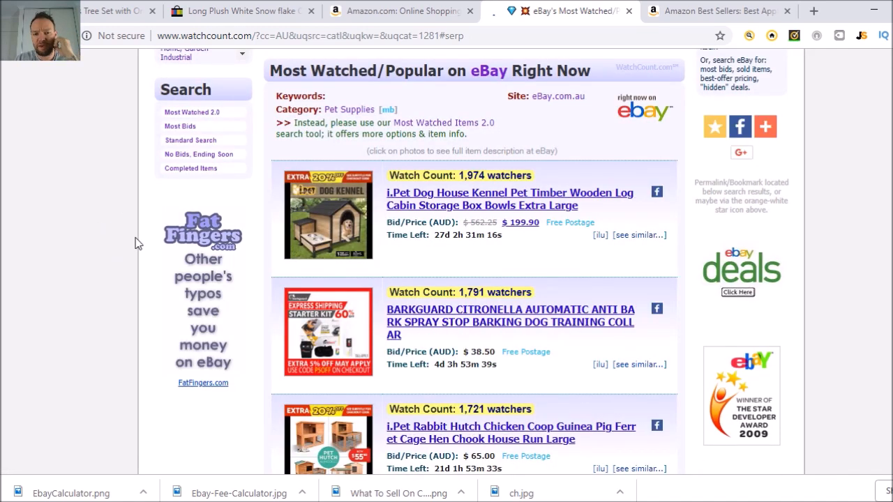
pyautogui.scroll(-3)
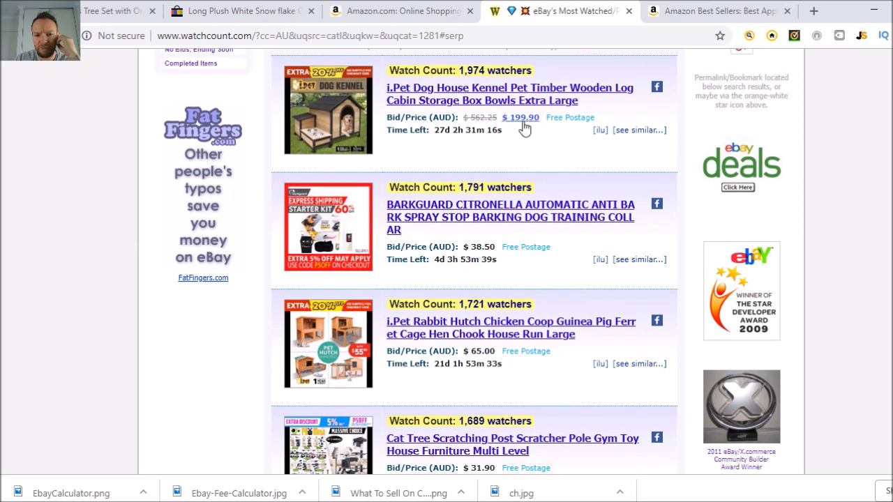
pyautogui.moveTo(550, 231)
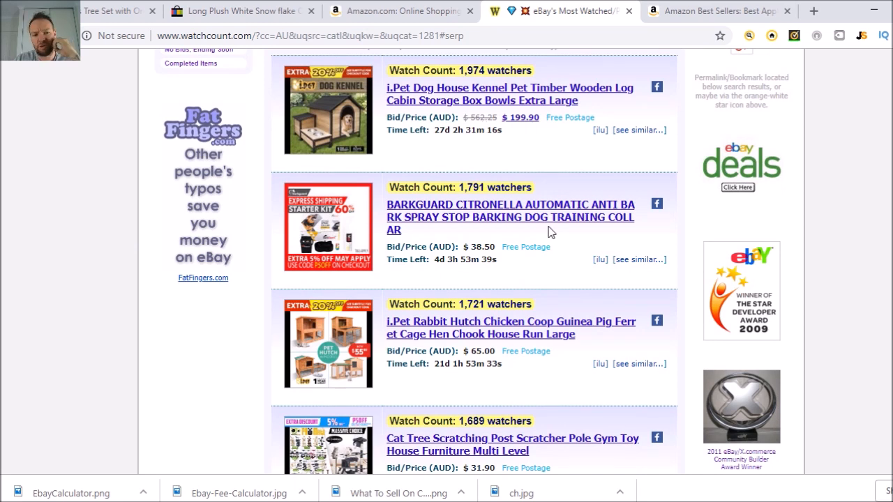
pyautogui.moveTo(539, 132)
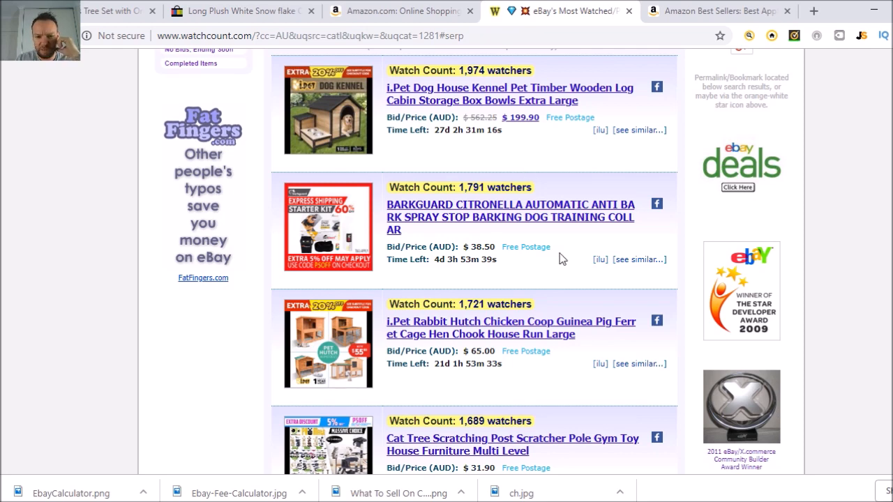
pyautogui.scroll(-3)
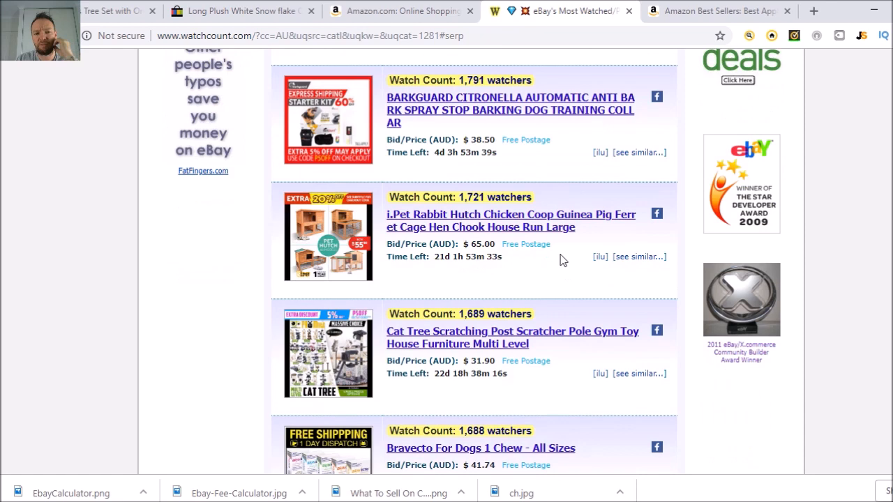
pyautogui.scroll(-3)
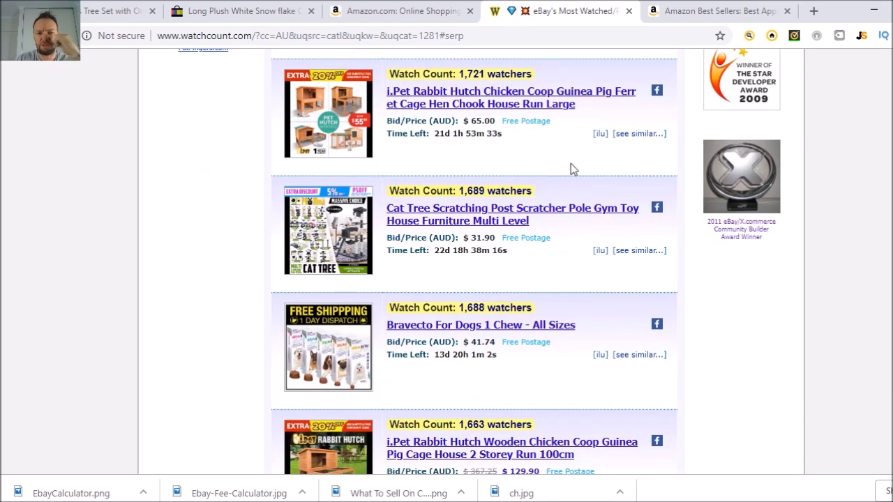
pyautogui.moveTo(523, 104)
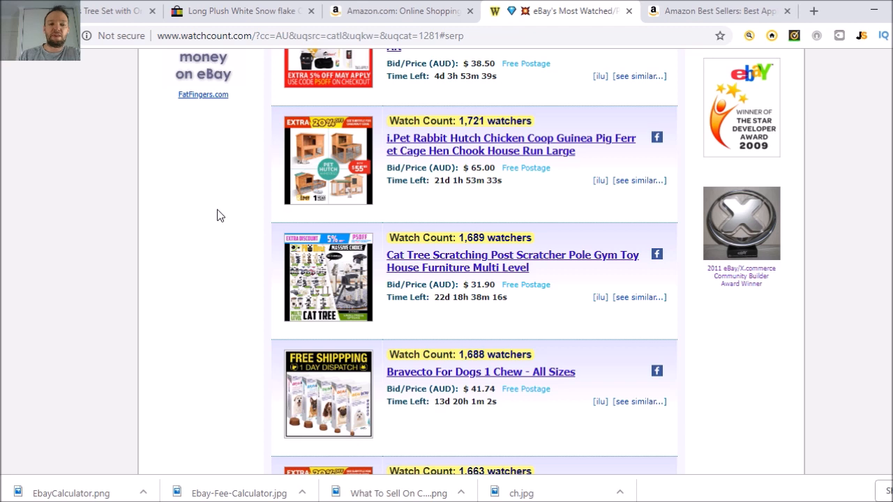
pyautogui.moveTo(447, 204)
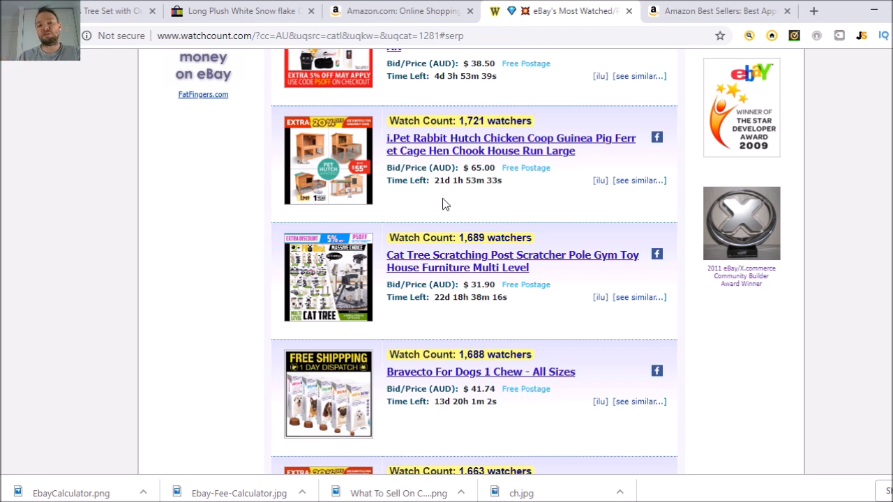
pyautogui.moveTo(246, 265)
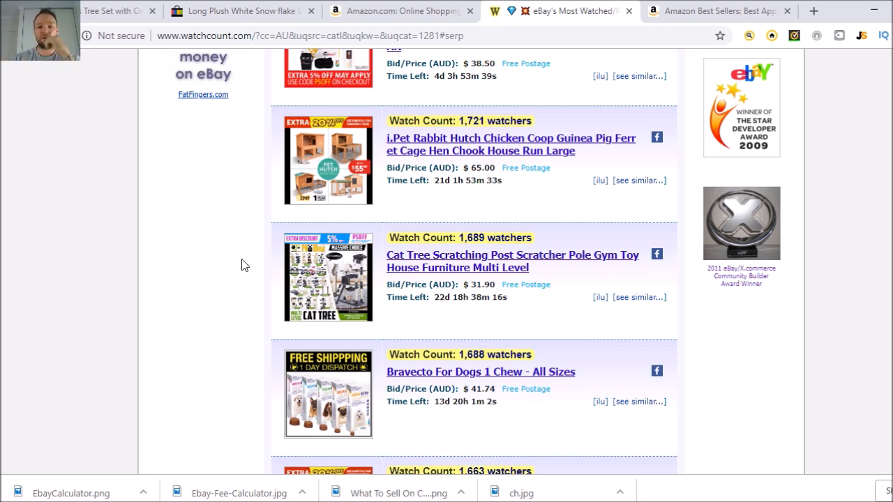
pyautogui.moveTo(251, 282)
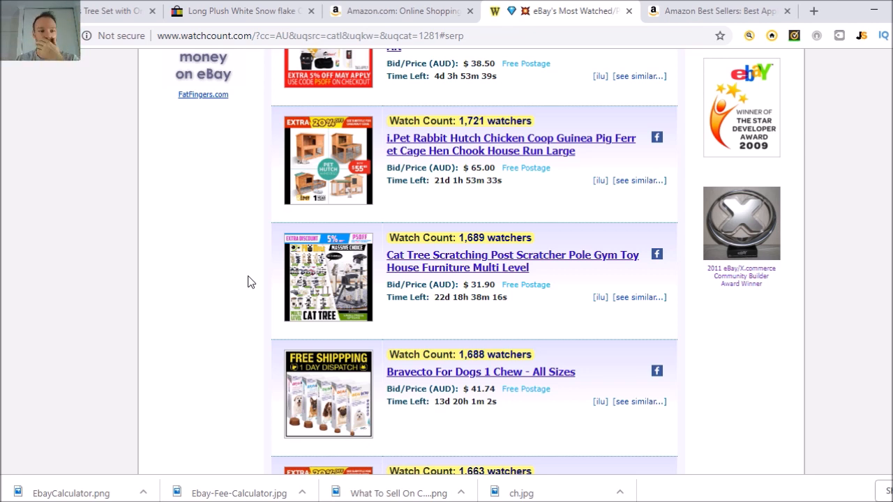
pyautogui.moveTo(236, 284)
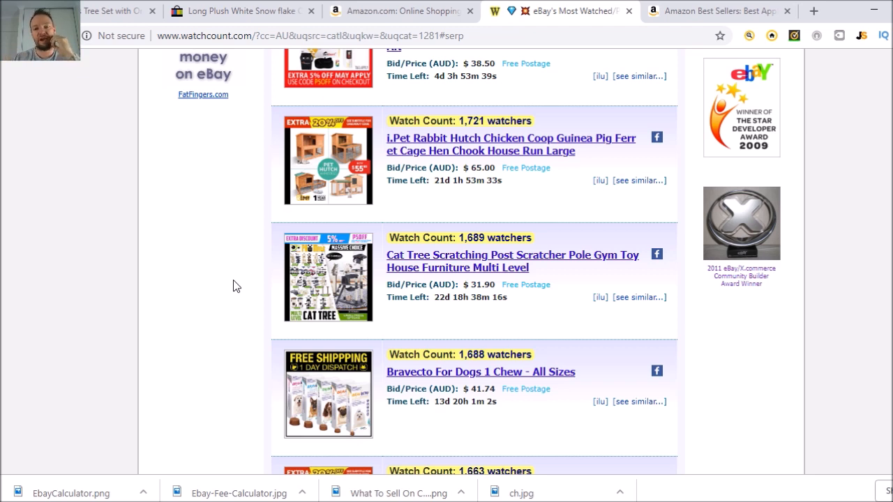
pyautogui.moveTo(257, 208)
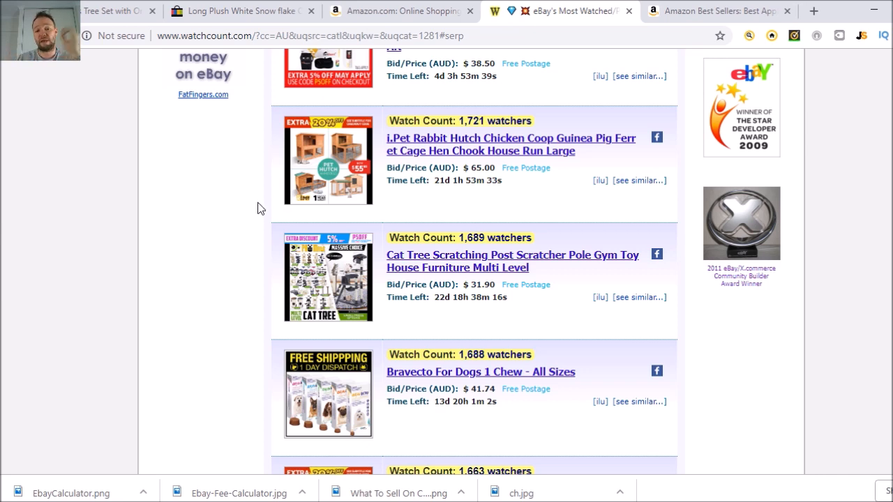
pyautogui.moveTo(322, 154)
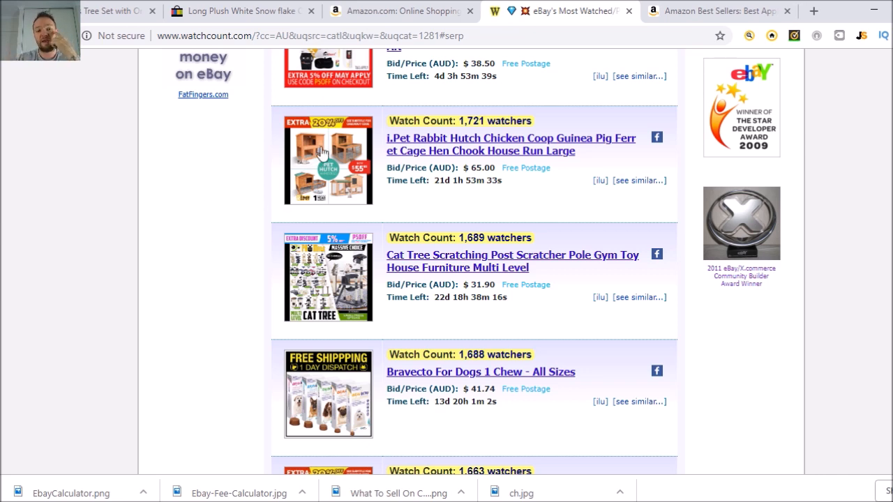
pyautogui.moveTo(356, 161)
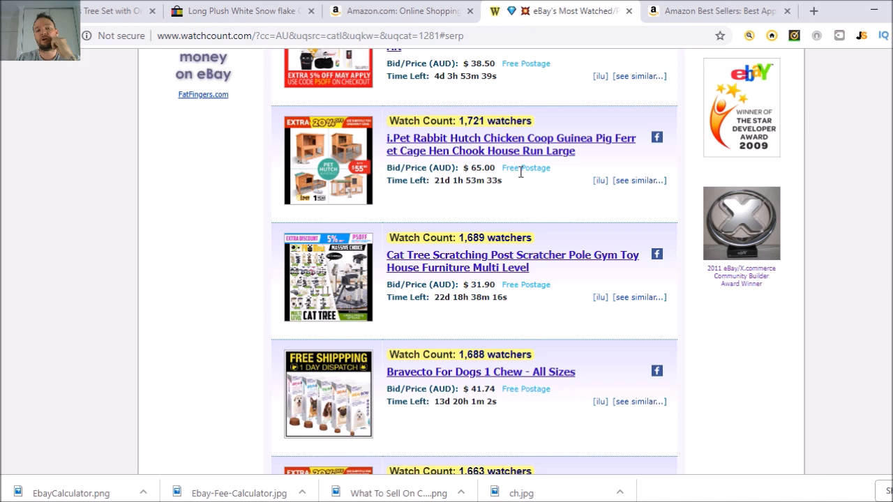
pyautogui.moveTo(326, 201)
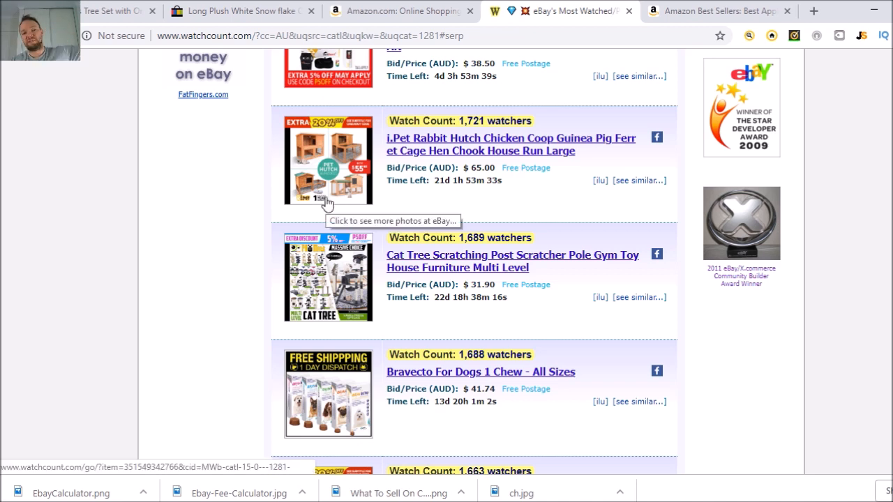
pyautogui.moveTo(318, 160)
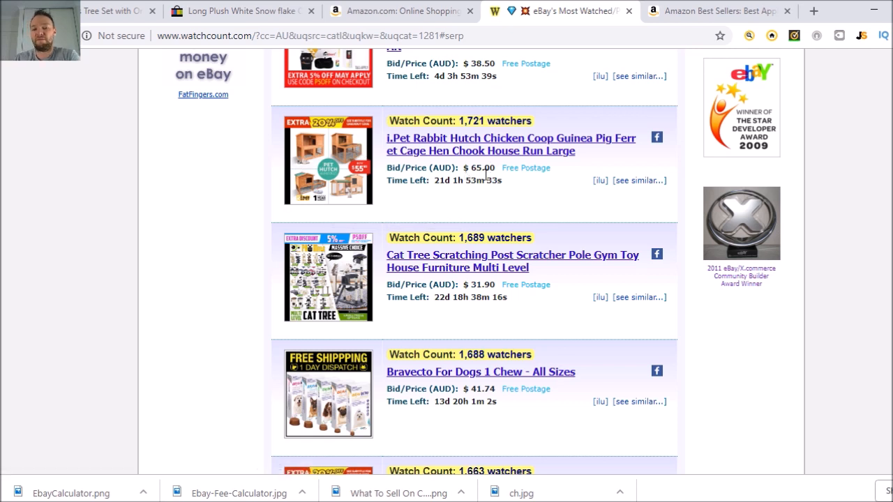
pyautogui.moveTo(379, 175)
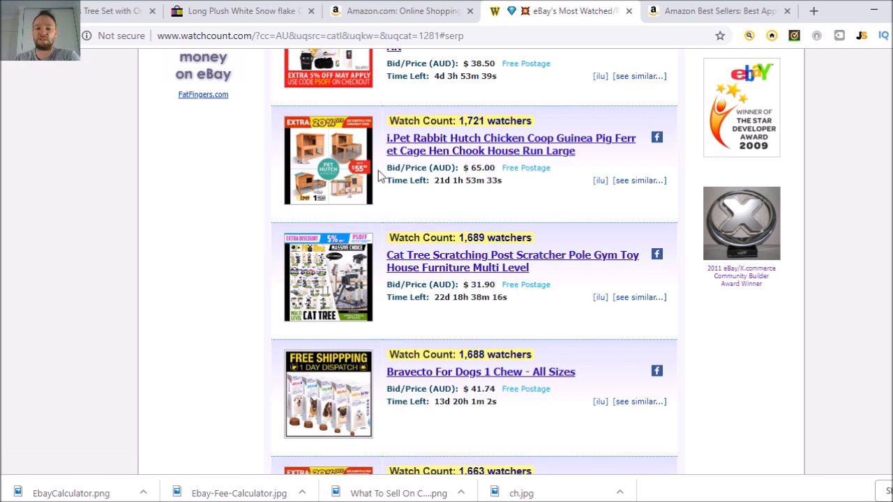
pyautogui.moveTo(237, 220)
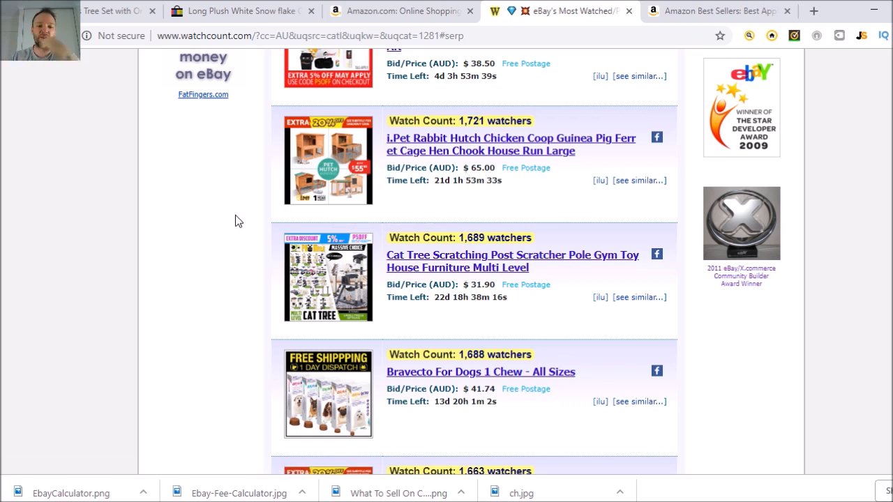
pyautogui.moveTo(333, 142)
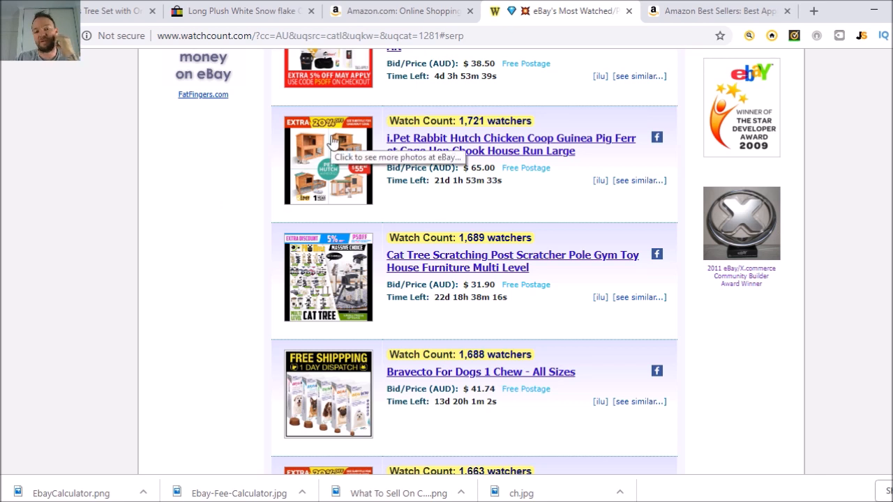
pyautogui.moveTo(262, 182)
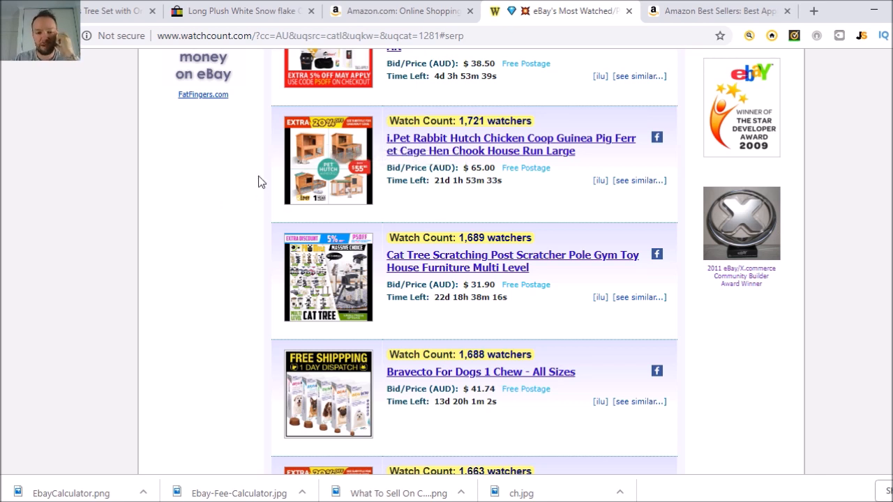
# Scroll past the cat tree and Bravecto listings to the second wooden rabbit hutch with 1,538 watchers
pyautogui.scroll(-3)
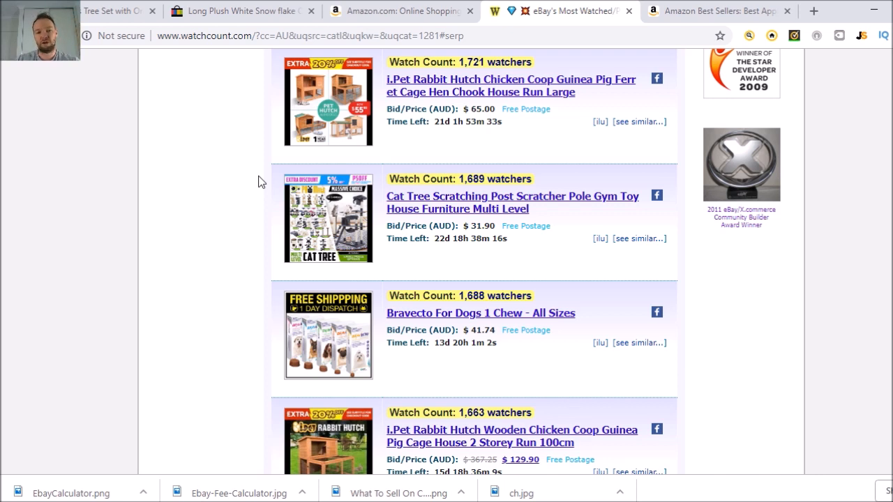
pyautogui.moveTo(253, 184)
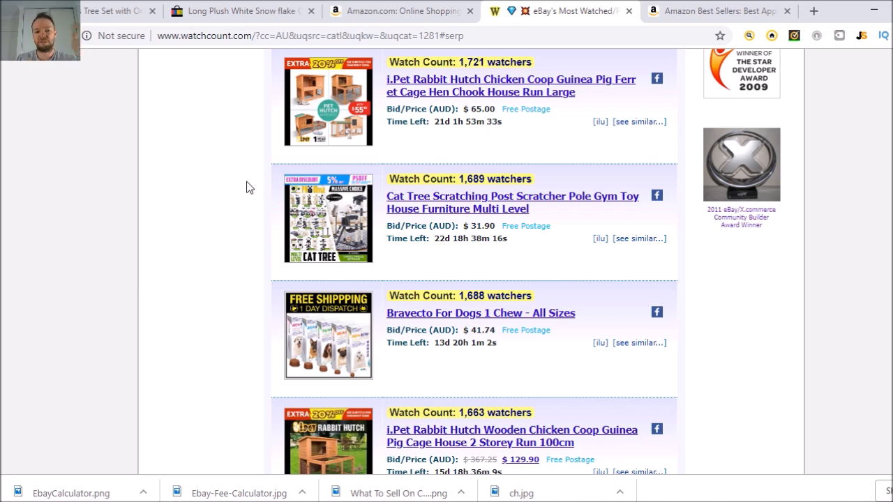
pyautogui.moveTo(256, 222)
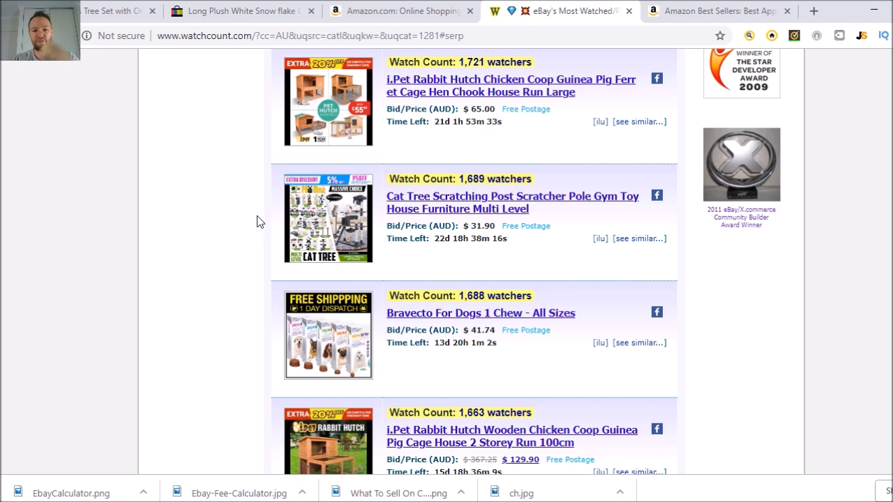
pyautogui.scroll(-3)
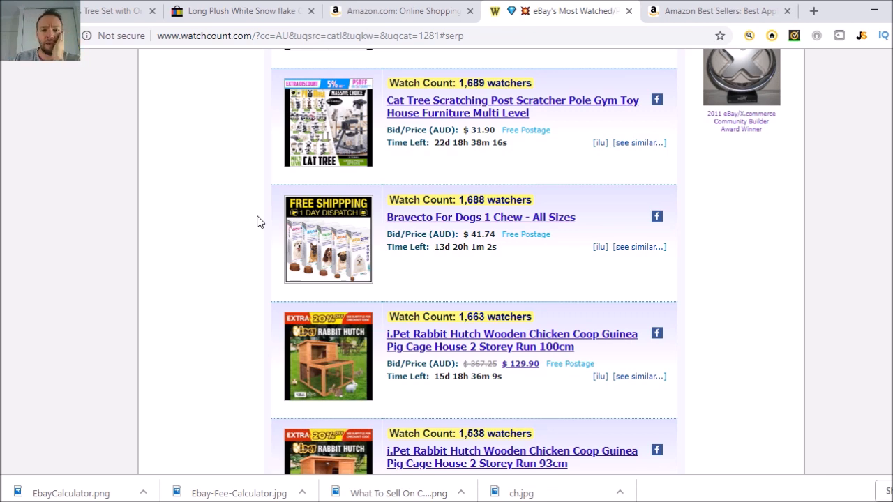
pyautogui.moveTo(567, 98)
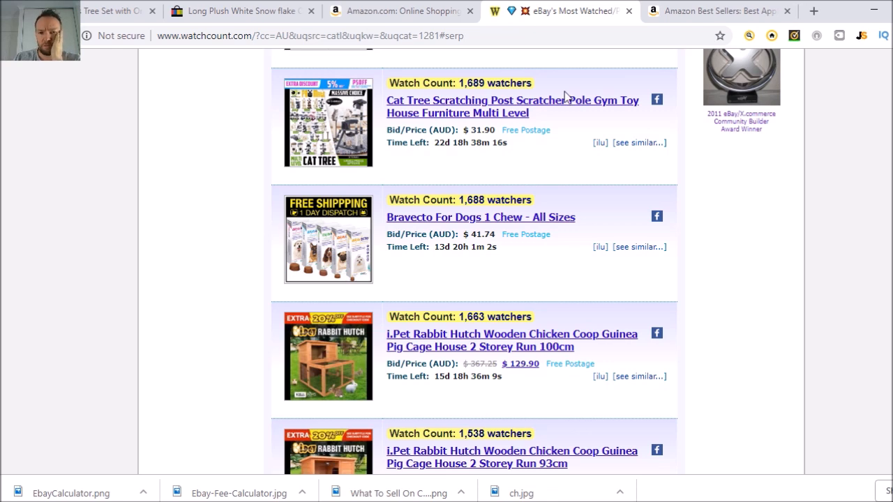
pyautogui.moveTo(530, 105)
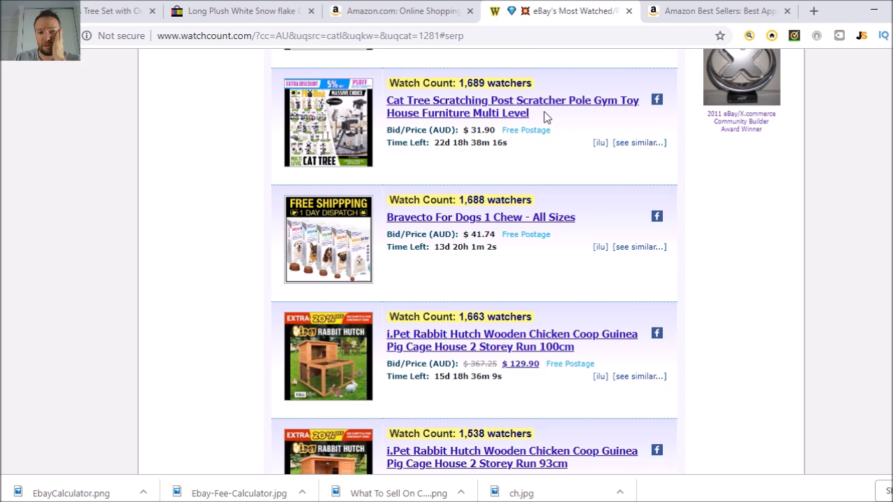
pyautogui.moveTo(511, 148)
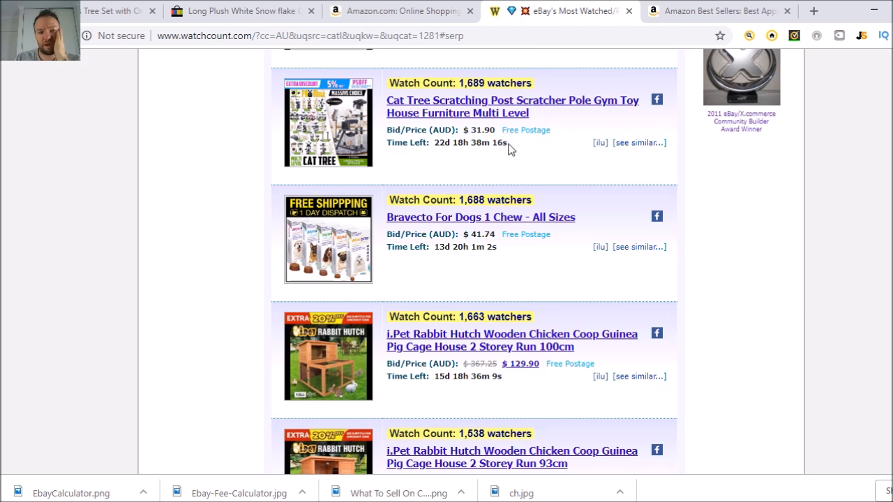
pyautogui.moveTo(234, 254)
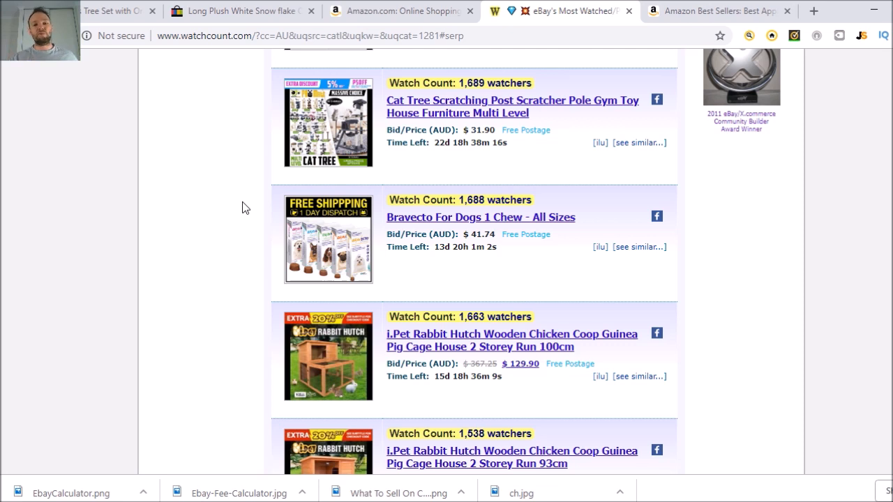
pyautogui.moveTo(460, 106)
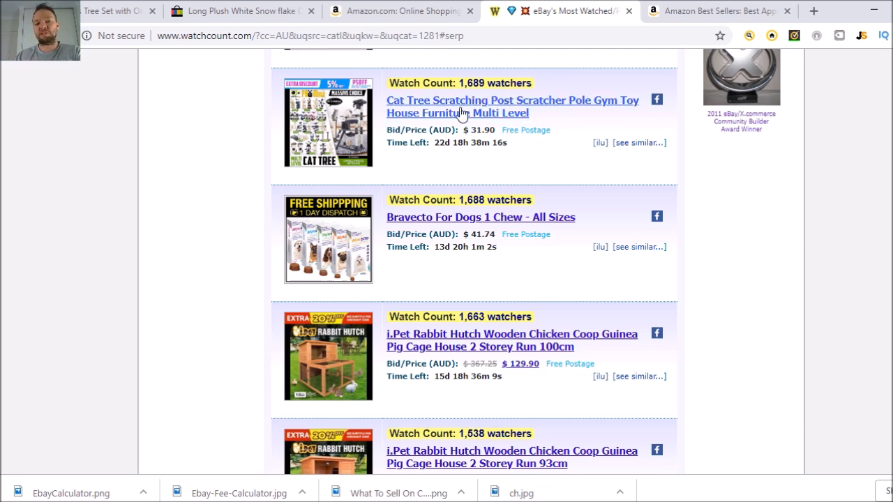
pyautogui.moveTo(509, 293)
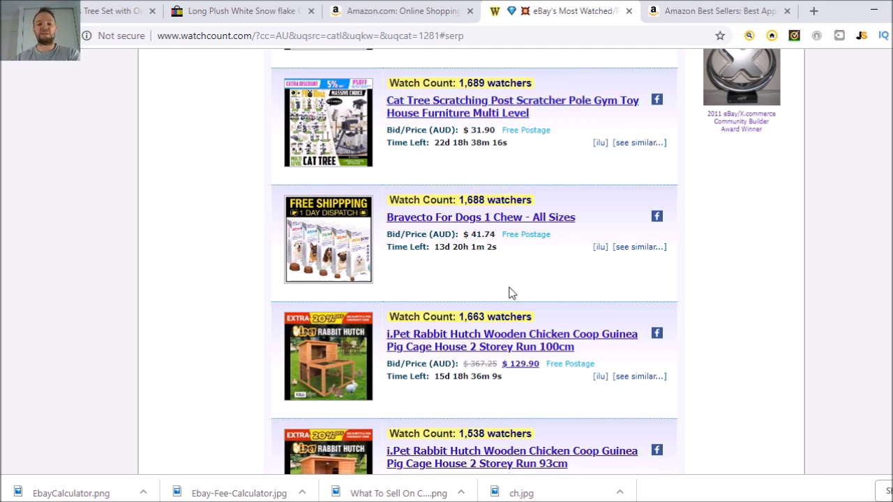
pyautogui.moveTo(524, 374)
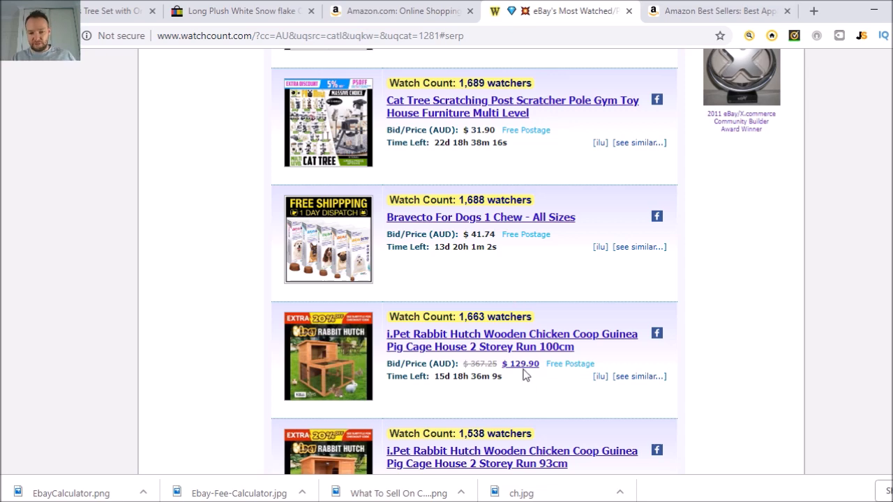
# Review the pet harness and car seat belt listings, then return to the top of the Pet Supplies page
pyautogui.scroll(-3)
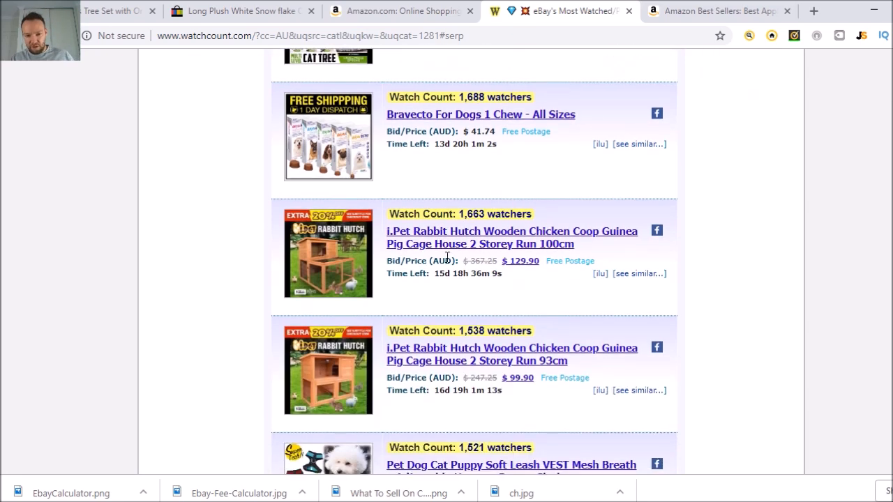
pyautogui.moveTo(525, 276)
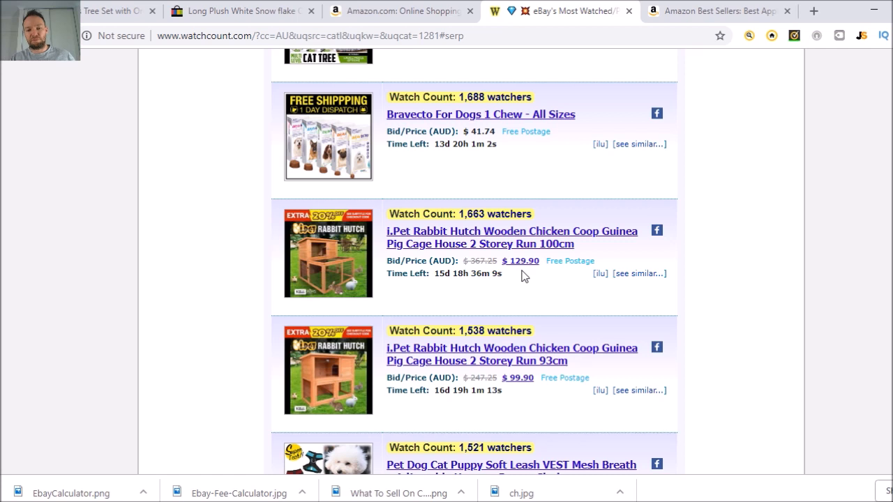
pyautogui.moveTo(536, 279)
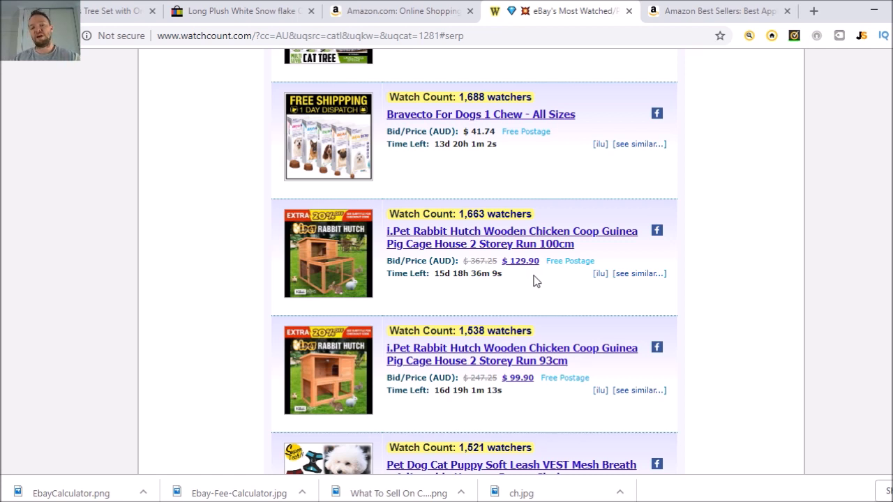
pyautogui.moveTo(337, 286)
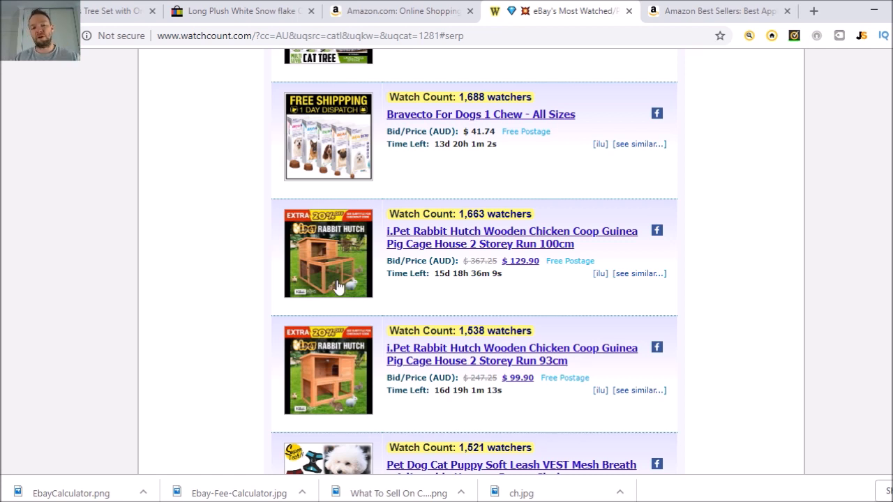
pyautogui.moveTo(338, 279)
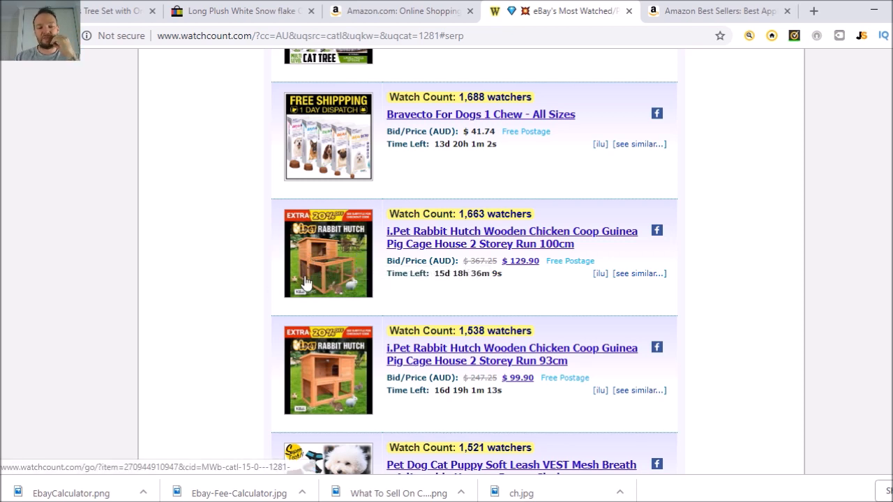
pyautogui.moveTo(314, 276)
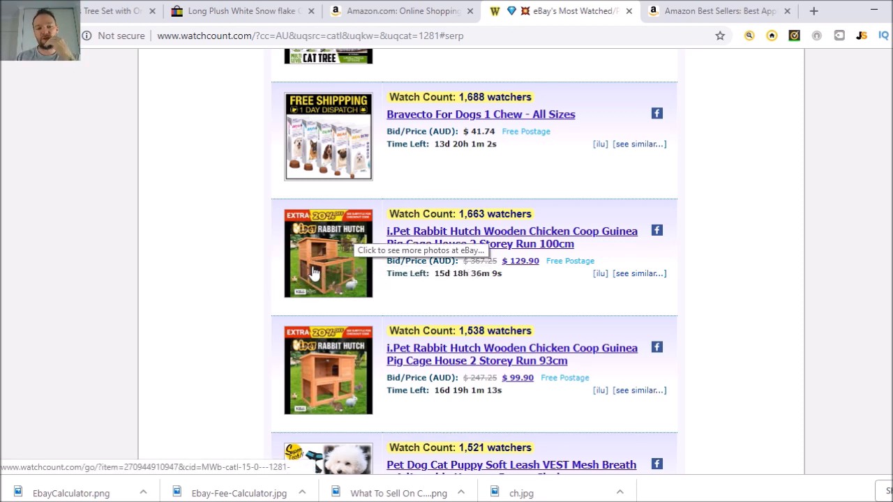
pyautogui.moveTo(514, 377)
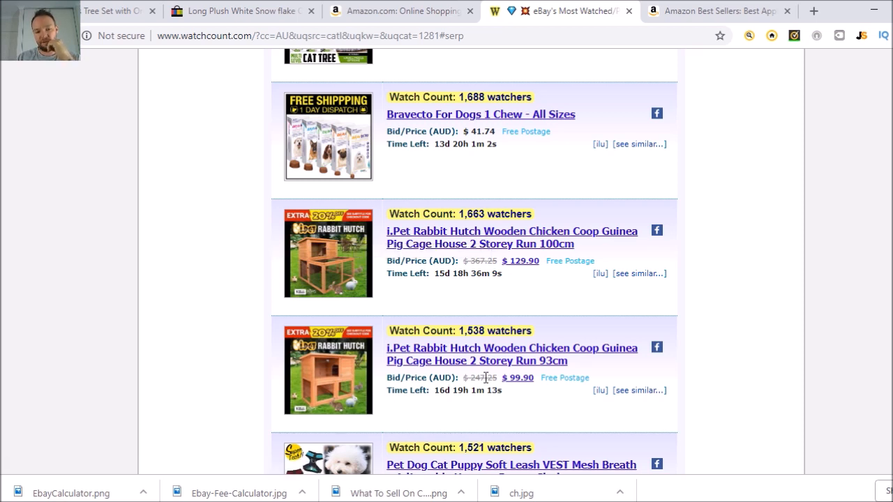
pyautogui.scroll(-3)
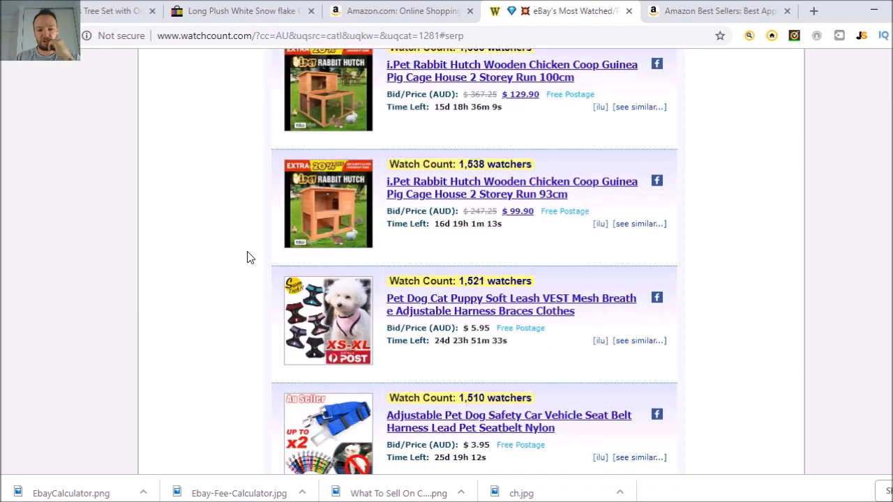
pyautogui.scroll(-3)
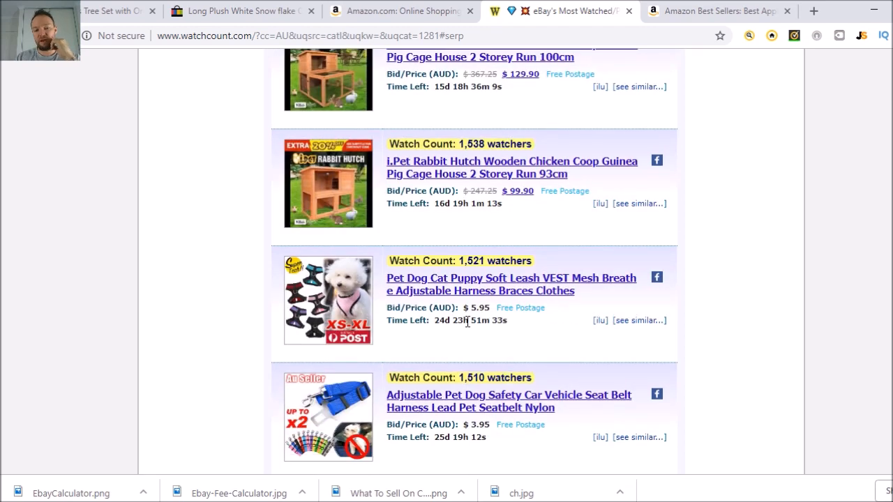
pyautogui.moveTo(494, 320)
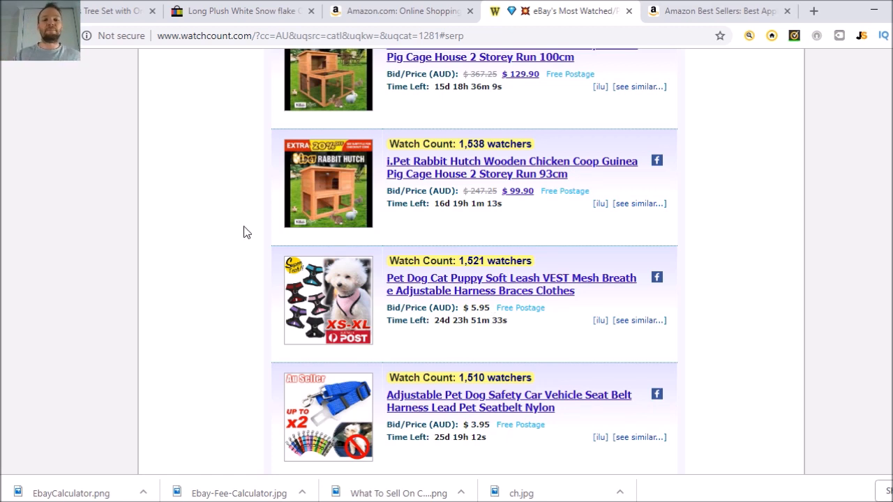
pyautogui.scroll(-3)
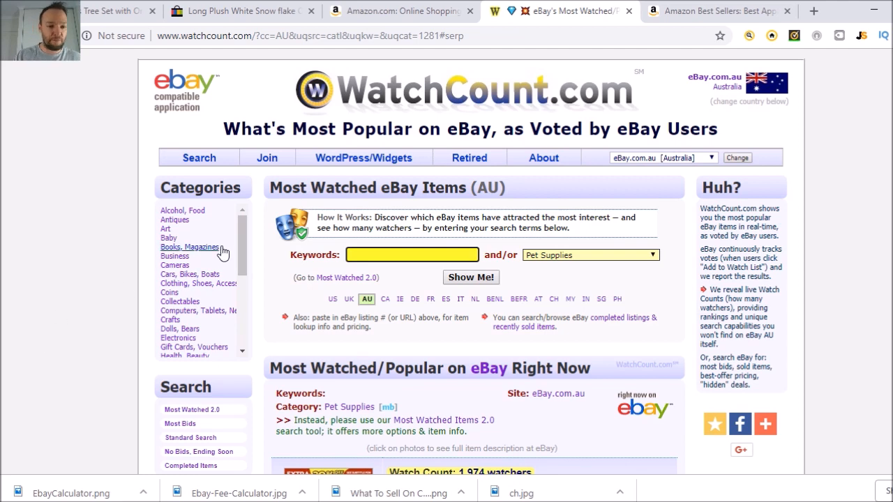
# Pick Home, Garden in the category list and bring Amazon's Best Sellers in Appliances back into view
pyautogui.scroll(-3)
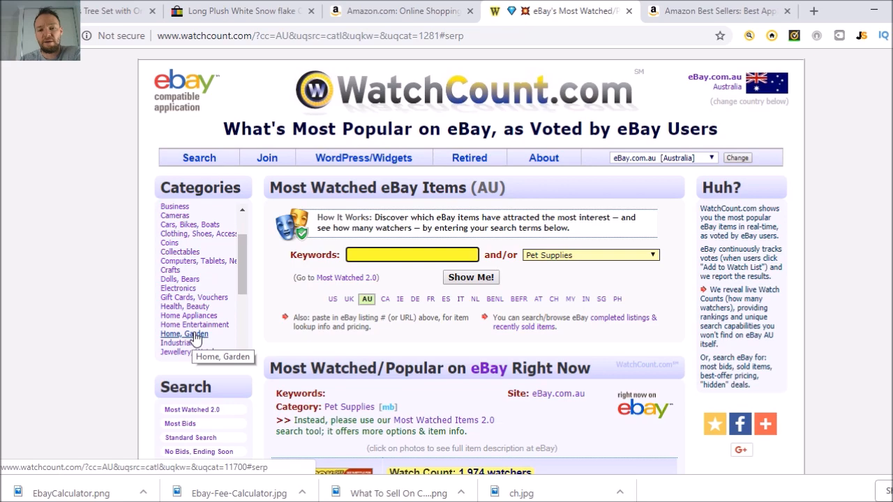
pyautogui.click(711, 11)
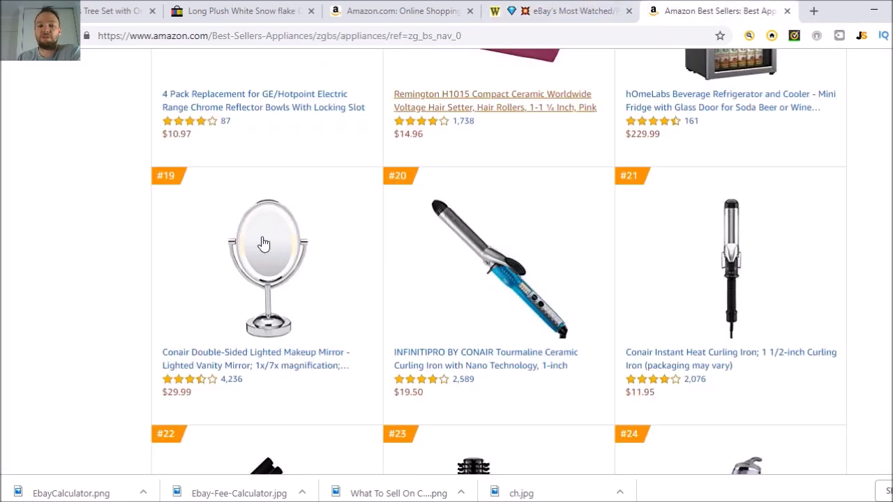
pyautogui.scroll(3)
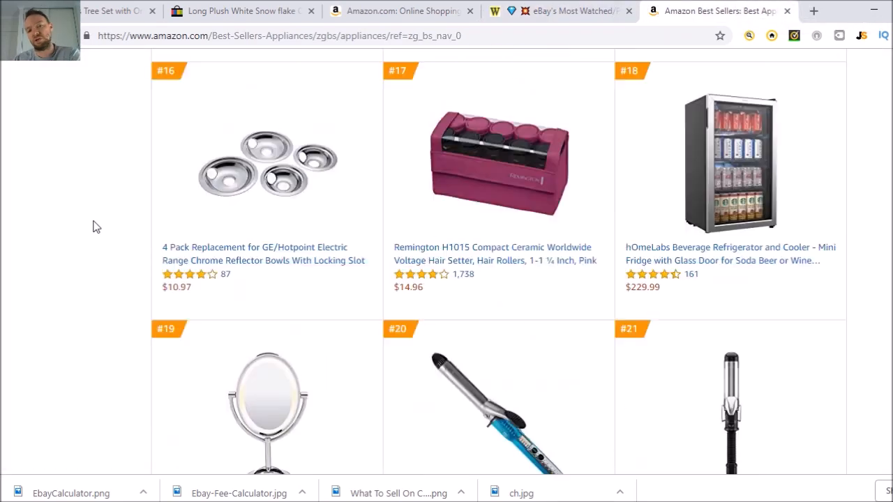